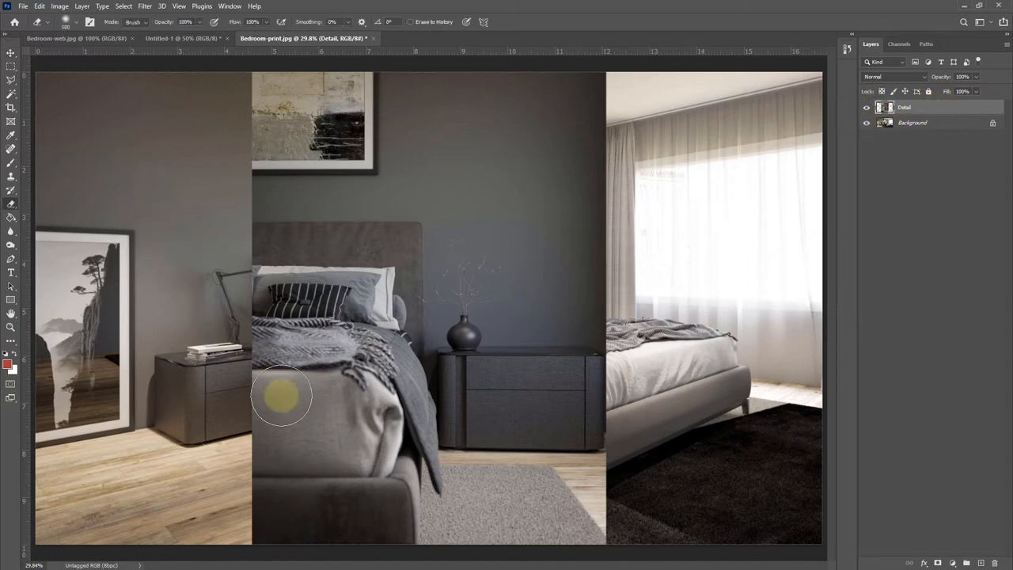
{"action": "mouse_move", "coordinate": [526, 186]}
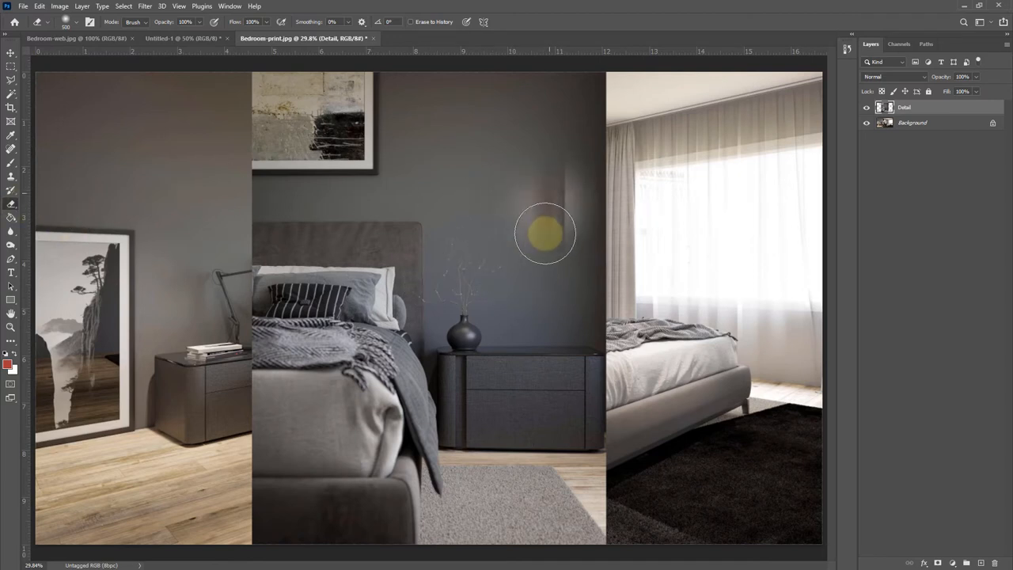
Step: Add two new empty layers above the Detail layer after discarding a temporary duplicate
{"action": "left_click_drag", "start_coordinate": [545, 234], "coordinate": [506, 269]}
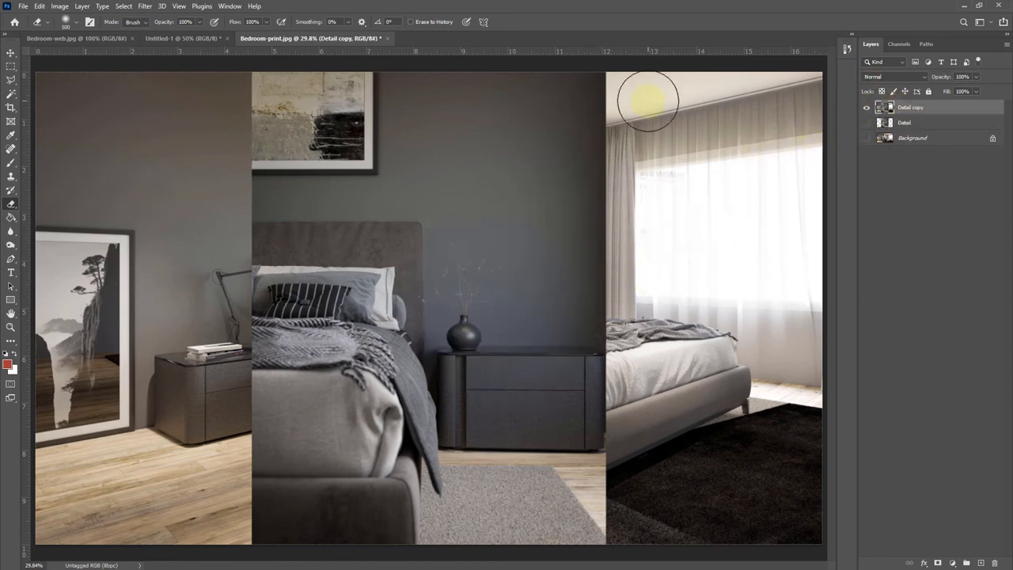
{"action": "left_click_drag", "start_coordinate": [649, 103], "coordinate": [510, 250]}
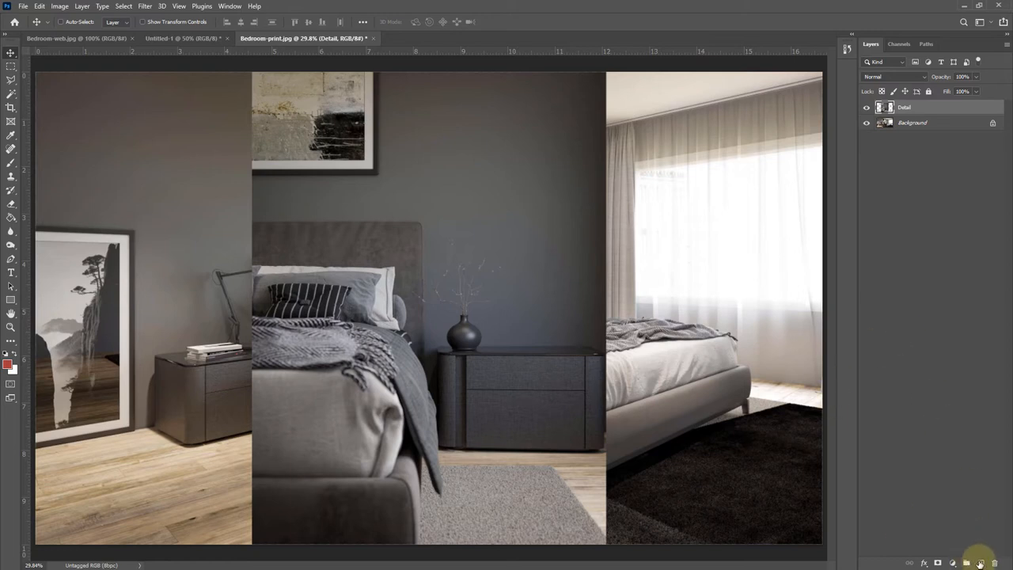
{"action": "left_click", "coordinate": [979, 562]}
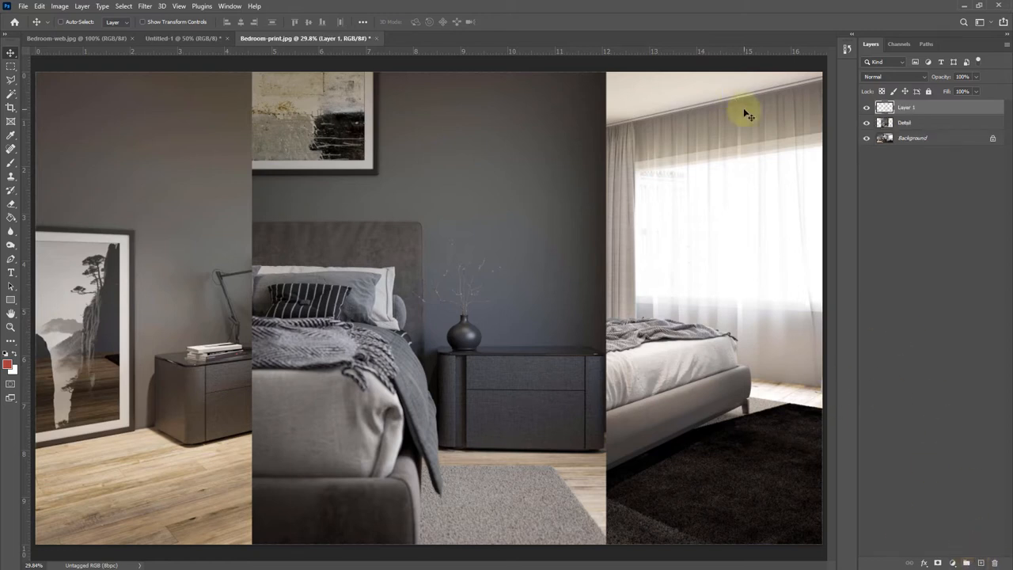
{"action": "key", "text": "ctrl+shift+n"}
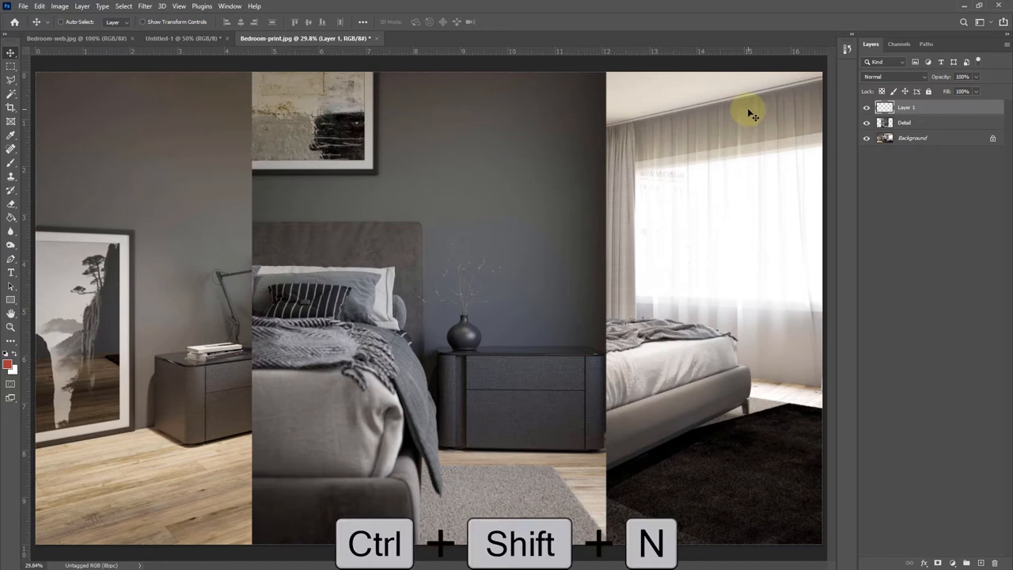
{"action": "key", "text": "ctrl+shift+n"}
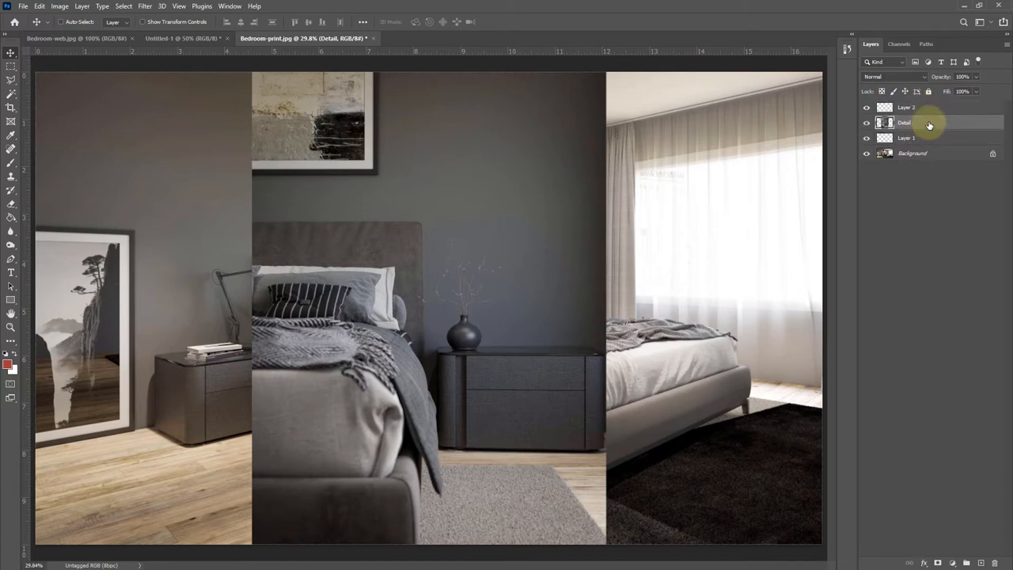
Step: Move the Detail layer beneath both empty layers and toggle Detail and Background visibility back on
{"action": "left_click_drag", "start_coordinate": [906, 124], "coordinate": [906, 140]}
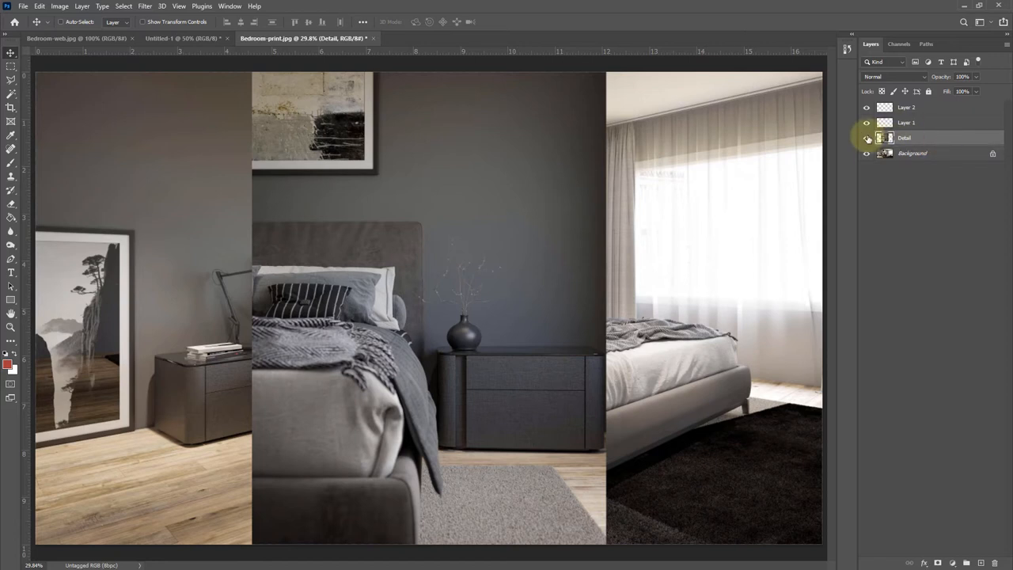
{"action": "left_click", "coordinate": [867, 138]}
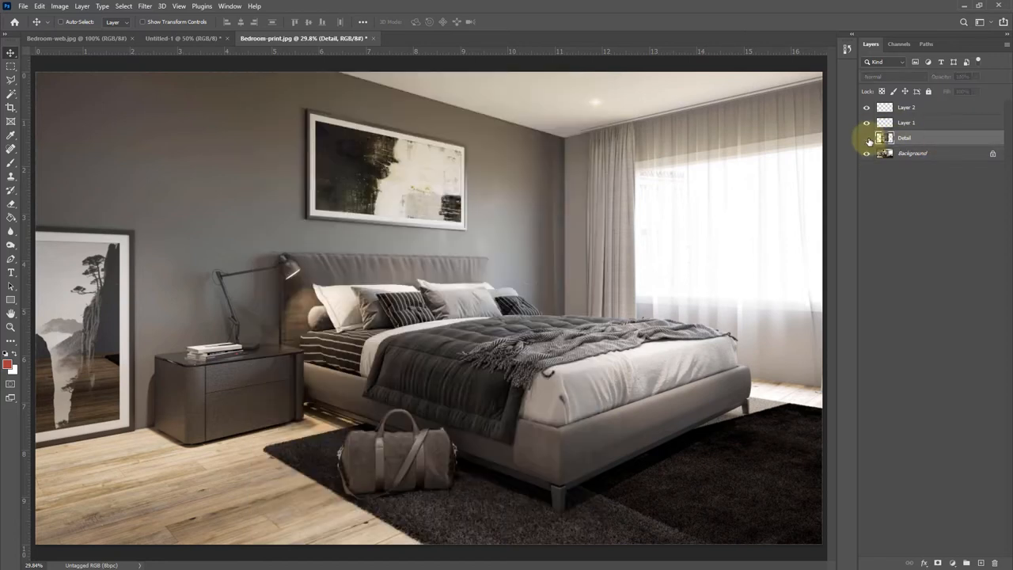
{"action": "left_click", "coordinate": [867, 138]}
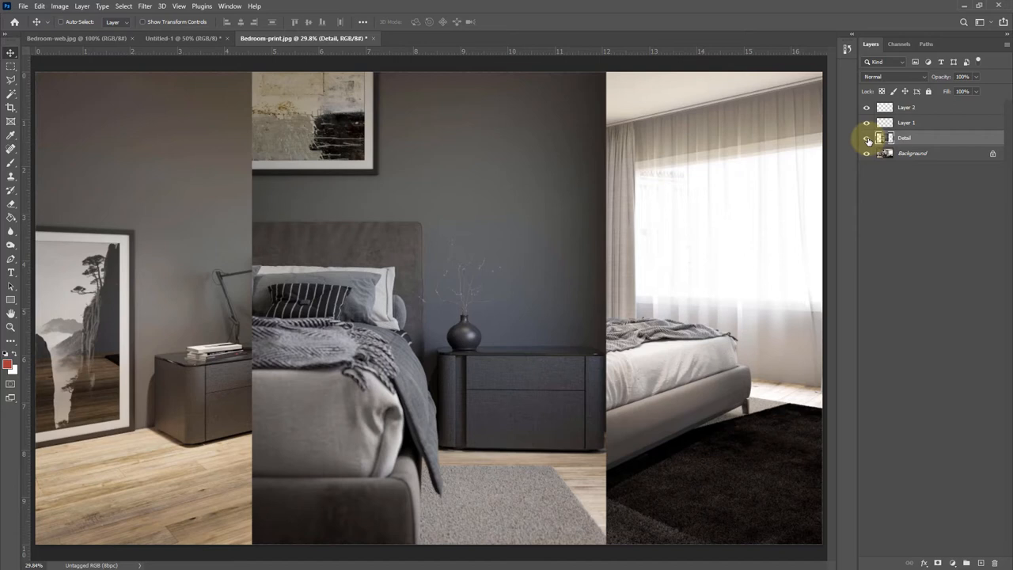
{"action": "left_click", "coordinate": [867, 107]}
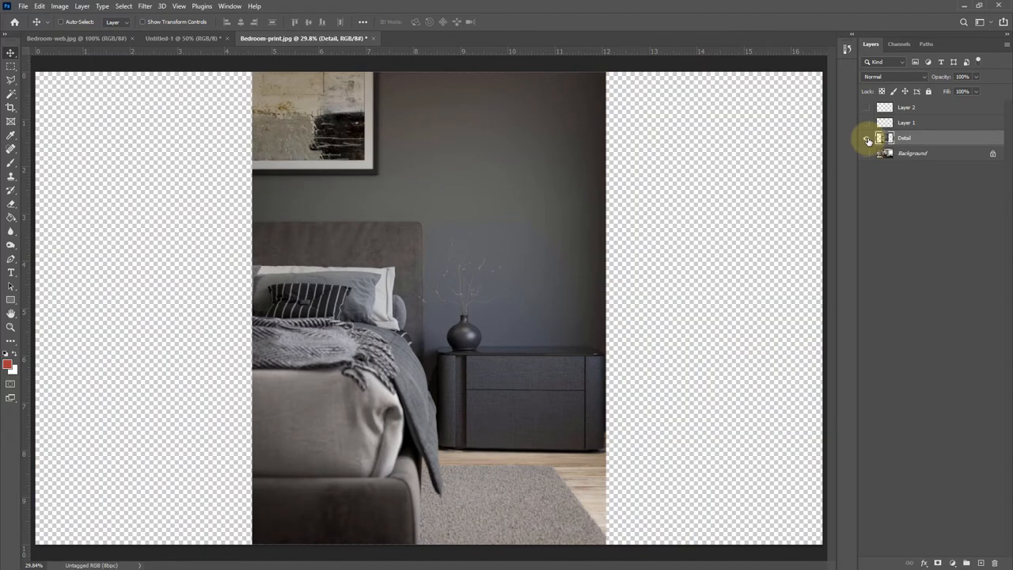
{"action": "left_click", "coordinate": [866, 138]}
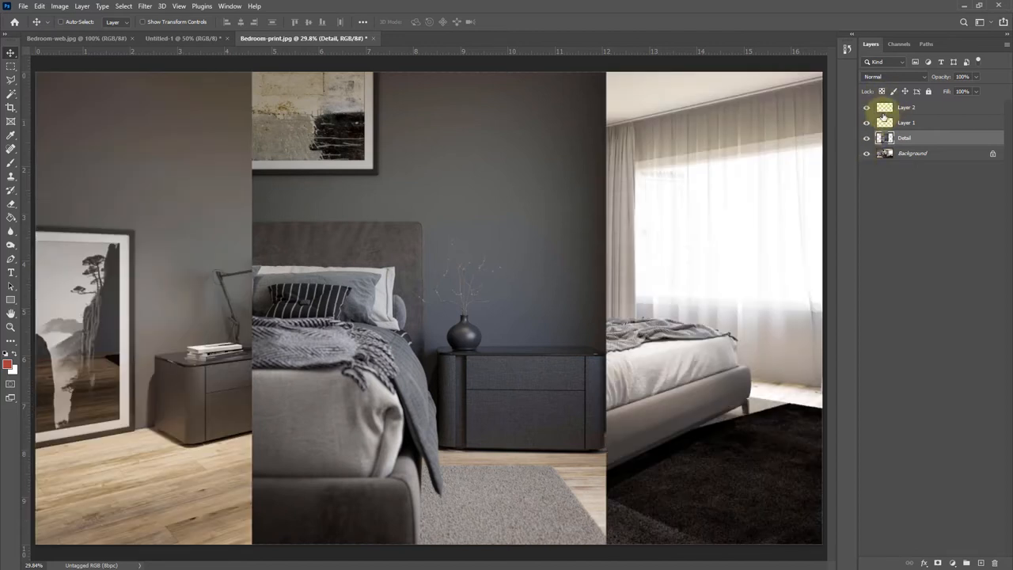
Step: Rename the Detail layer 'Detail Numbering' and give it a red colour label
{"action": "double_click", "coordinate": [905, 136]}
{"action": "type", "text": " Nameing"}
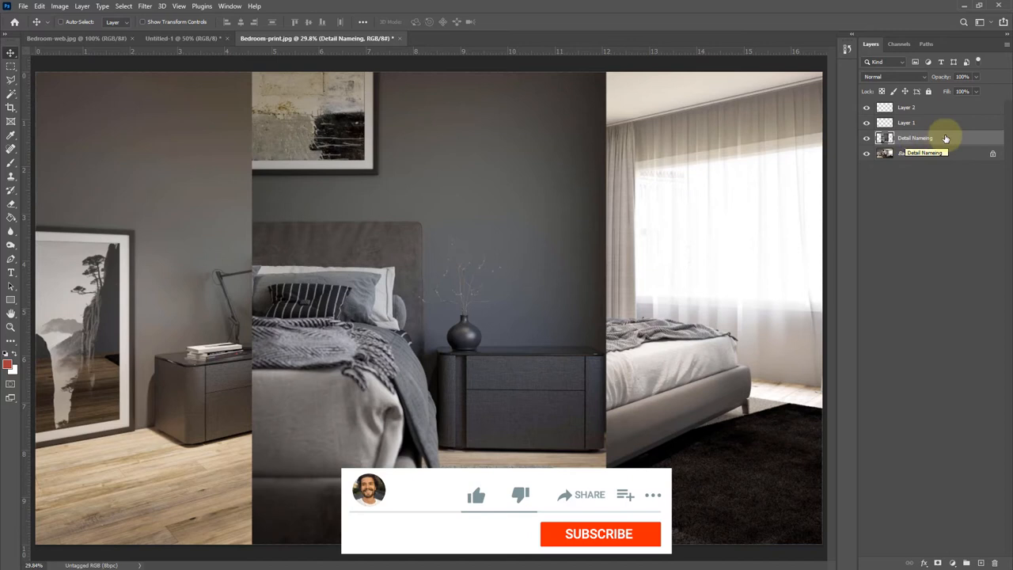
{"action": "right_click", "coordinate": [915, 137]}
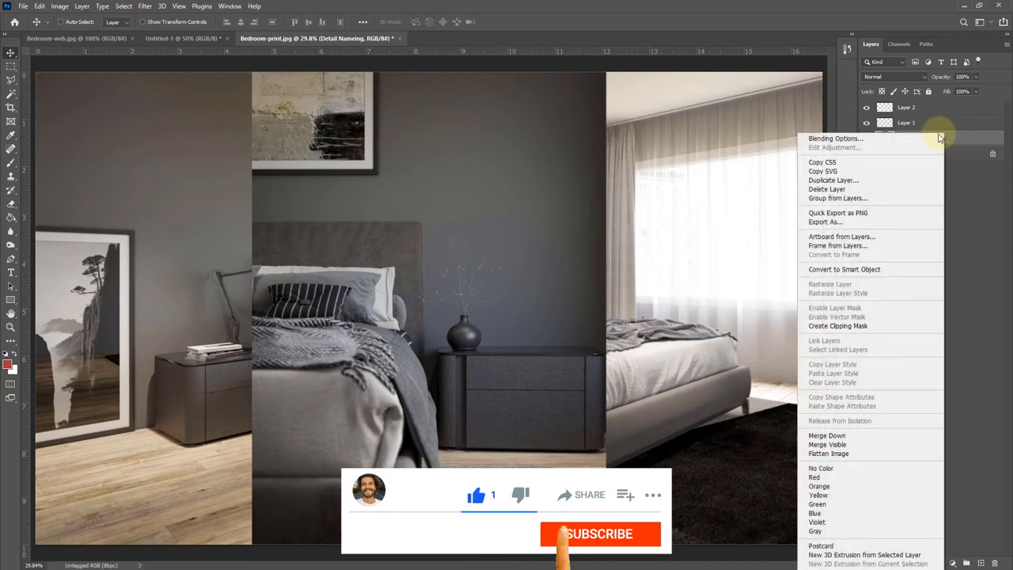
{"action": "left_click", "coordinate": [813, 476]}
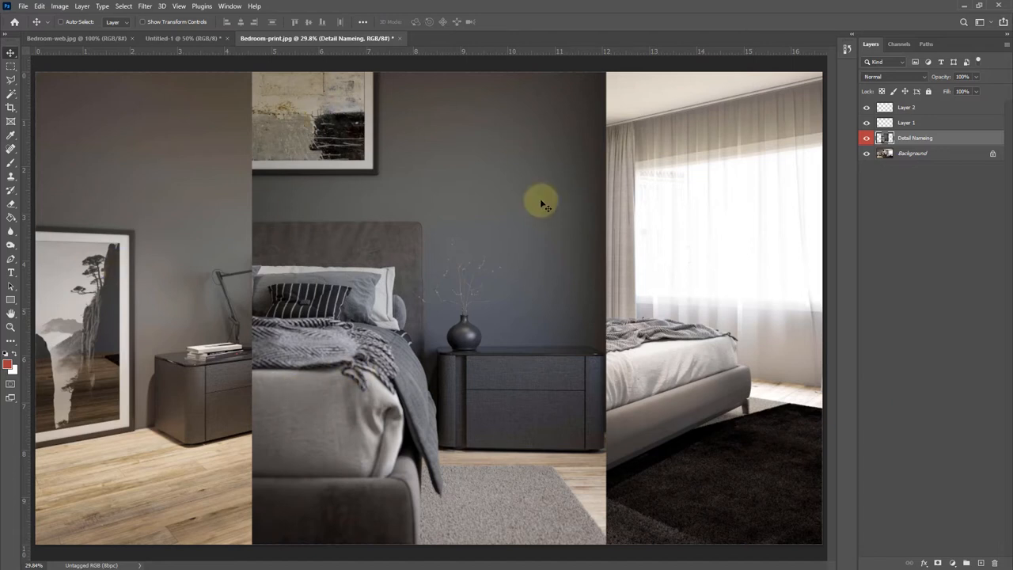
{"action": "mouse_move", "coordinate": [453, 167]}
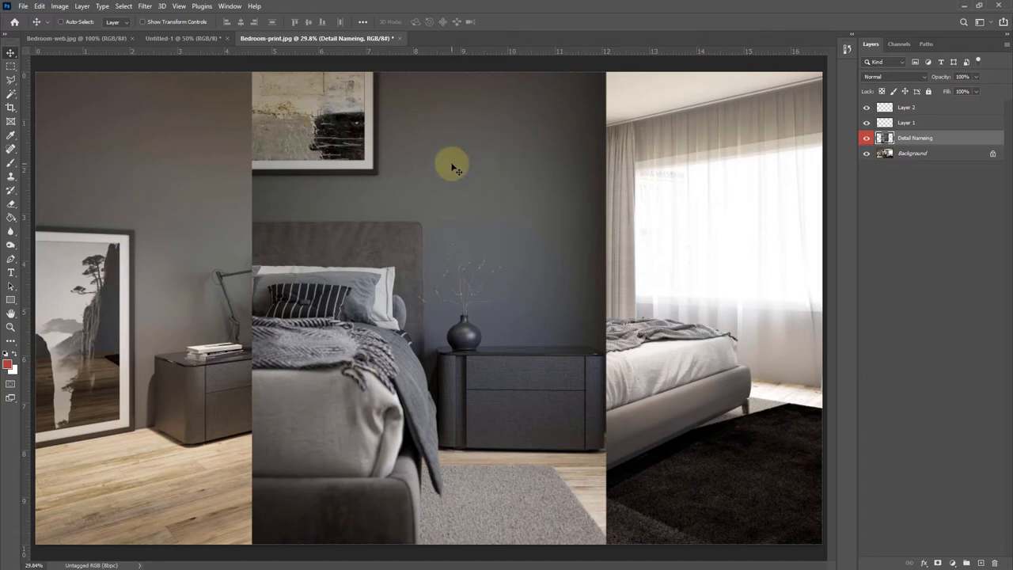
Step: Shift the Detail Numbering panel right and rename the red-dot layer 'Red Dot'
{"action": "left_click_drag", "start_coordinate": [451, 167], "coordinate": [599, 222]}
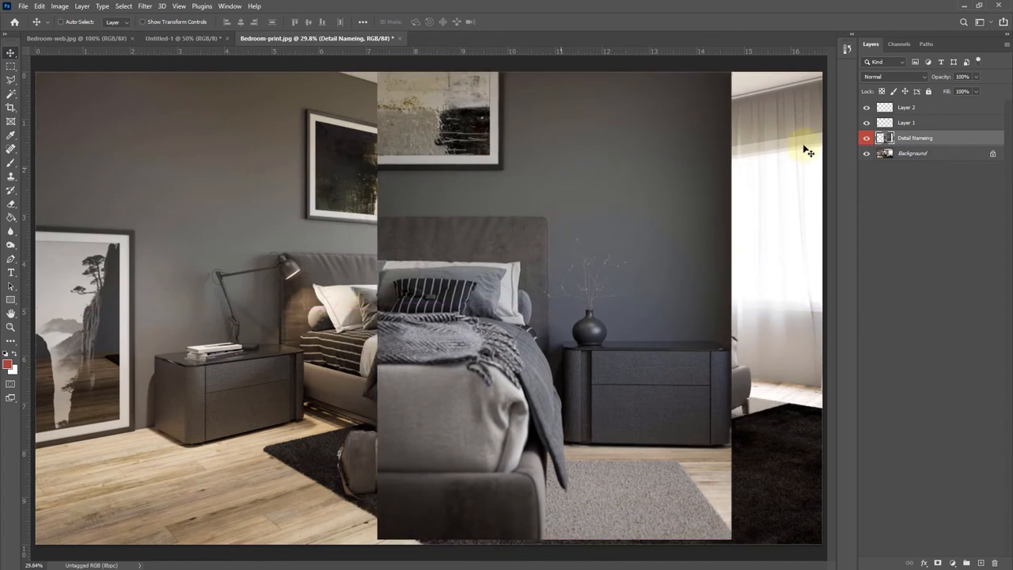
{"action": "left_click", "coordinate": [905, 124]}
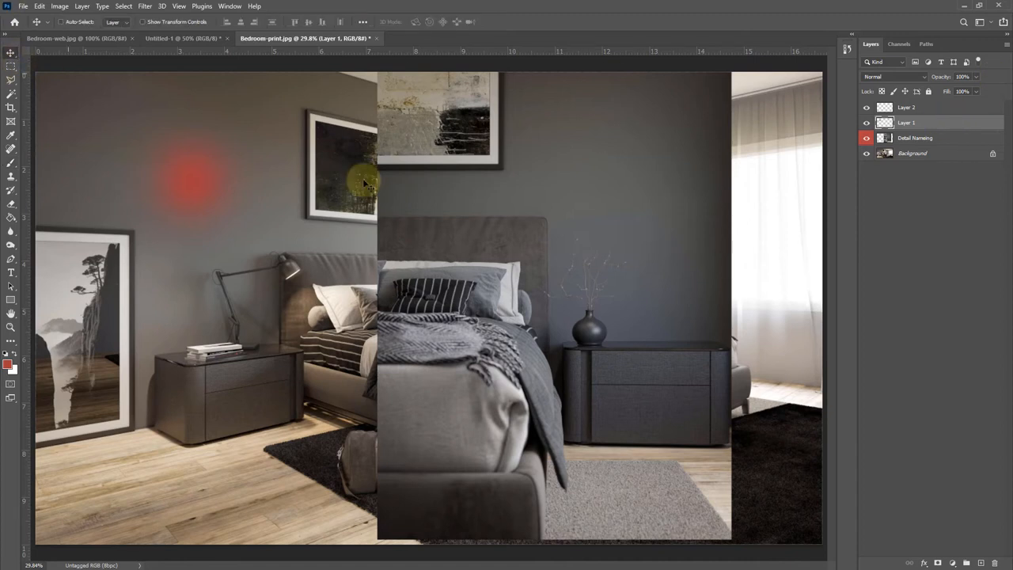
{"action": "double_click", "coordinate": [906, 122]}
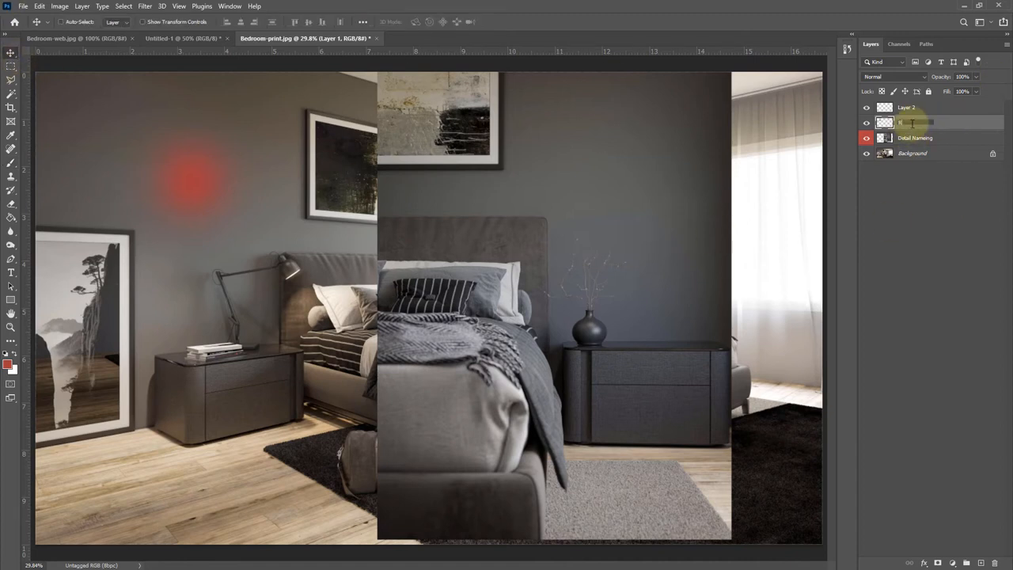
{"action": "type", "text": "Red Dot"}
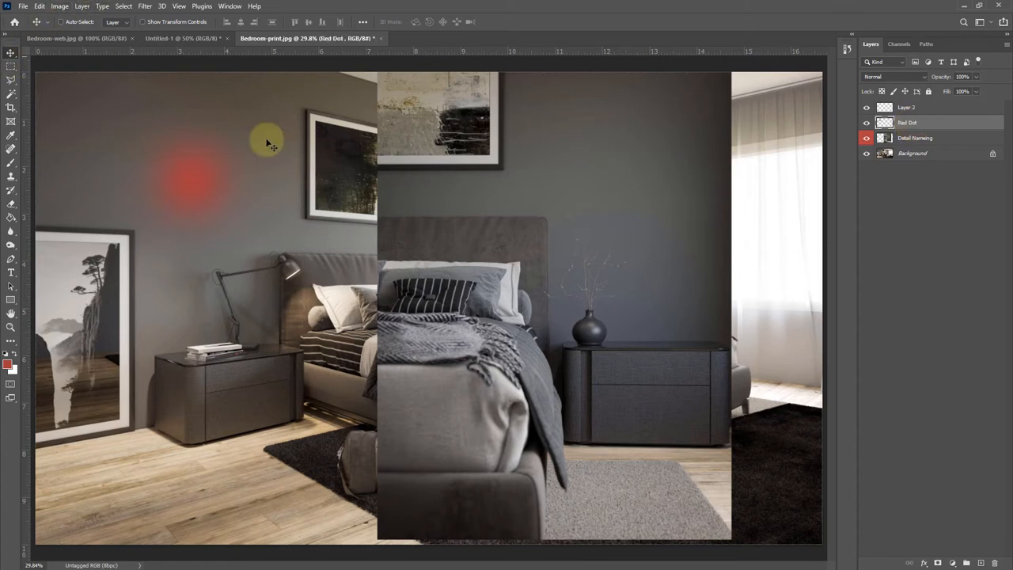
Step: Nudge the red dot right on the wall and move the Red Dot layer below Detail Numbering
{"action": "left_click_drag", "start_coordinate": [266, 142], "coordinate": [377, 203]}
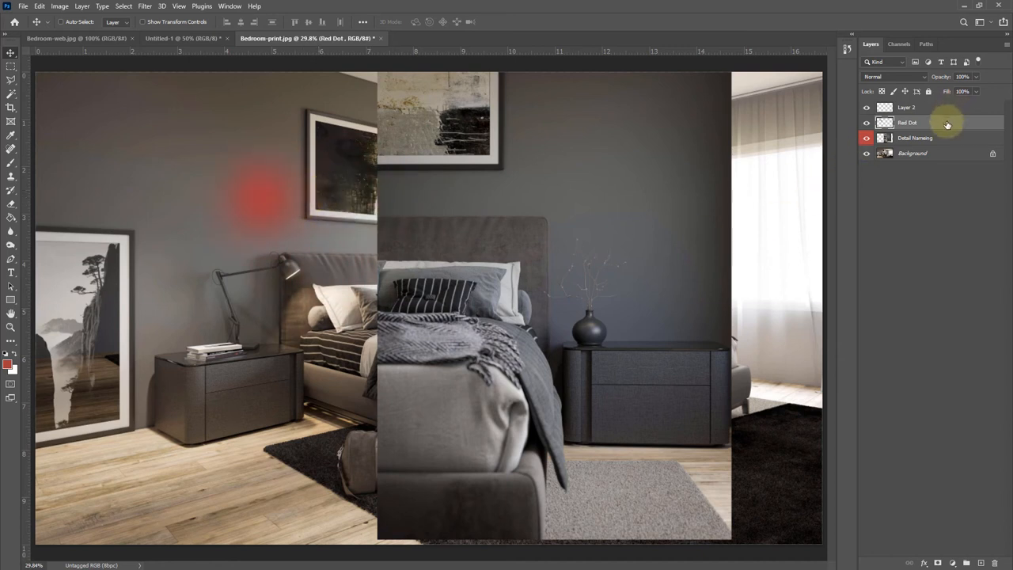
{"action": "left_click_drag", "start_coordinate": [919, 124], "coordinate": [919, 139]}
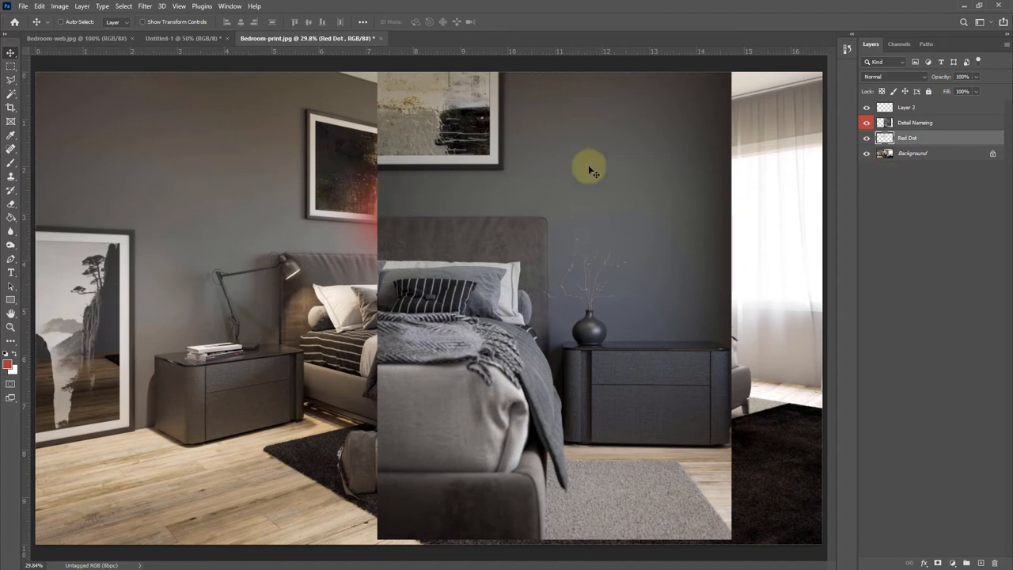
{"action": "left_click", "coordinate": [915, 123]}
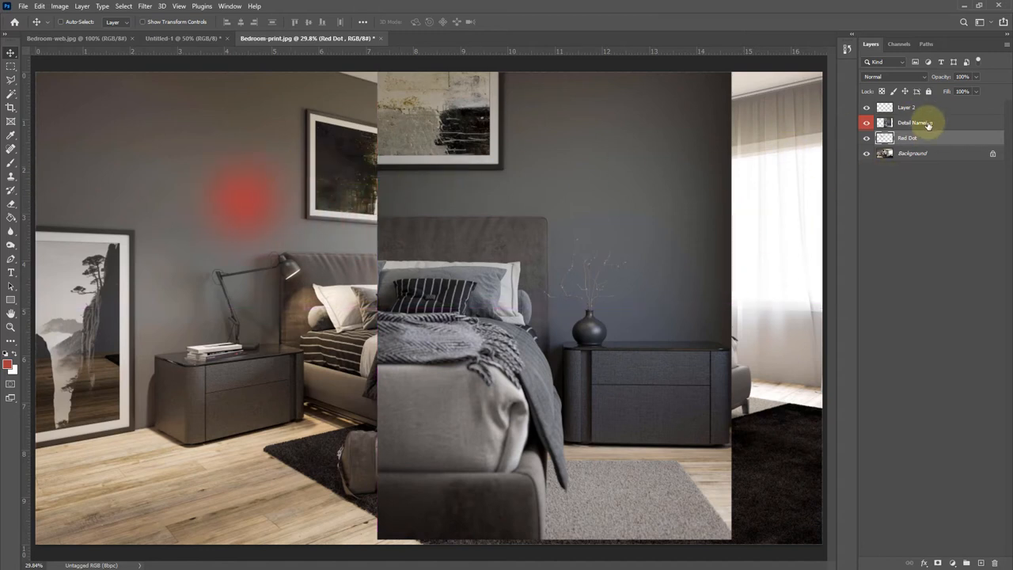
Step: Put Red Dot back above Detail Numbering, move the dot onto the framed painting and the panel further right
{"action": "left_click_drag", "start_coordinate": [915, 123], "coordinate": [907, 141]}
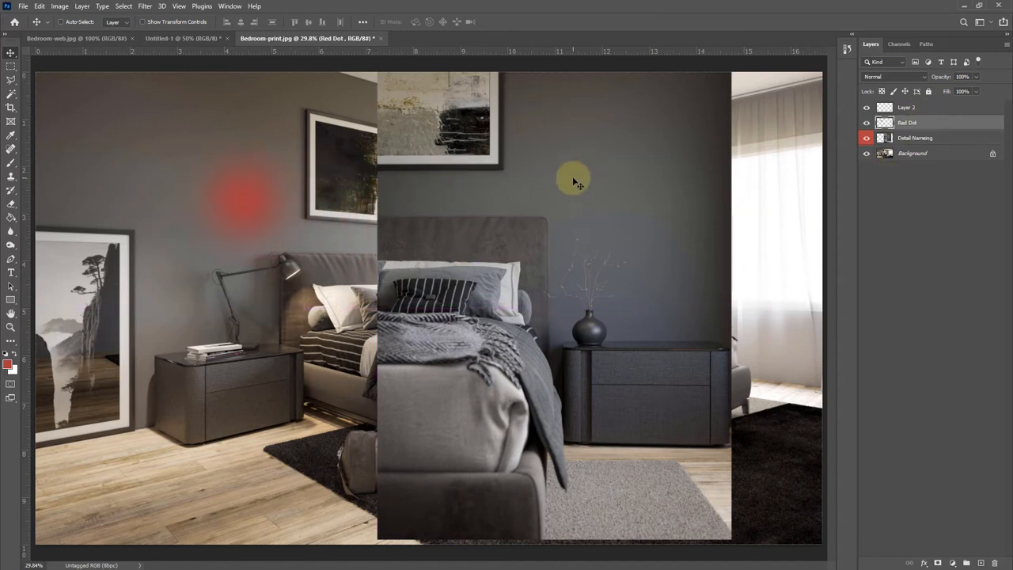
{"action": "left_click_drag", "start_coordinate": [573, 182], "coordinate": [602, 237]}
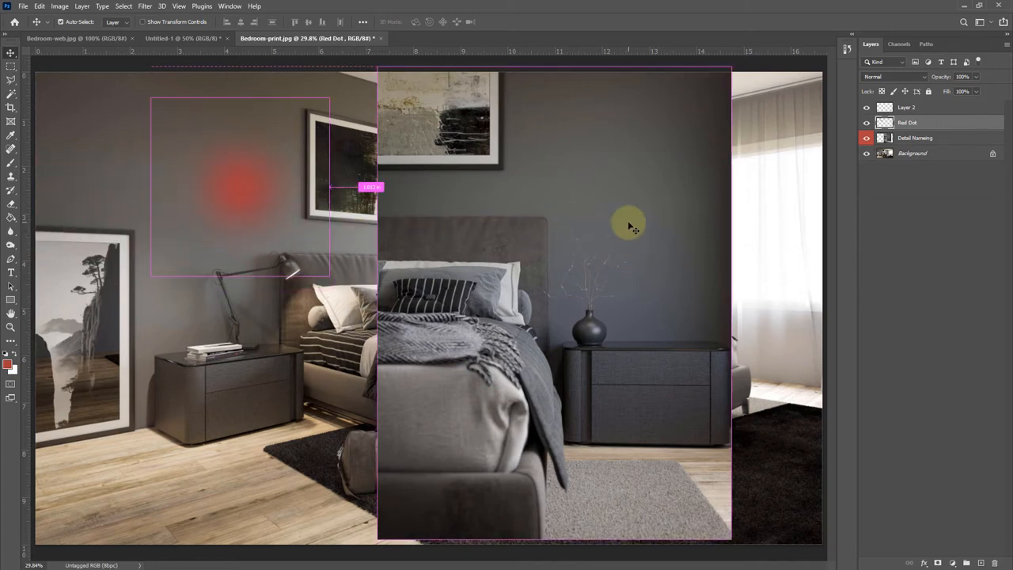
{"action": "left_click", "coordinate": [915, 138]}
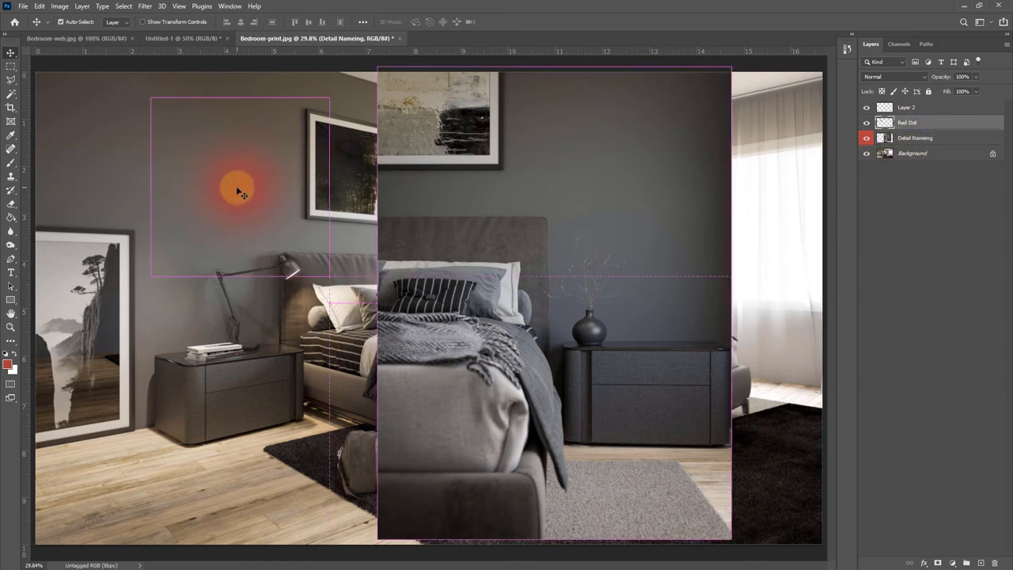
{"action": "left_click_drag", "start_coordinate": [241, 190], "coordinate": [456, 175]}
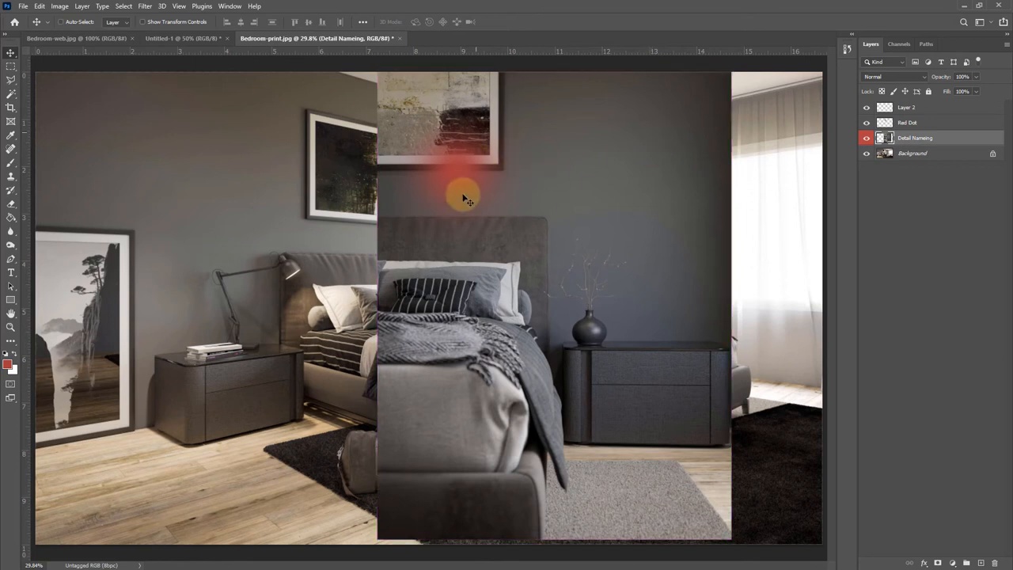
{"action": "mouse_move", "coordinate": [554, 220]}
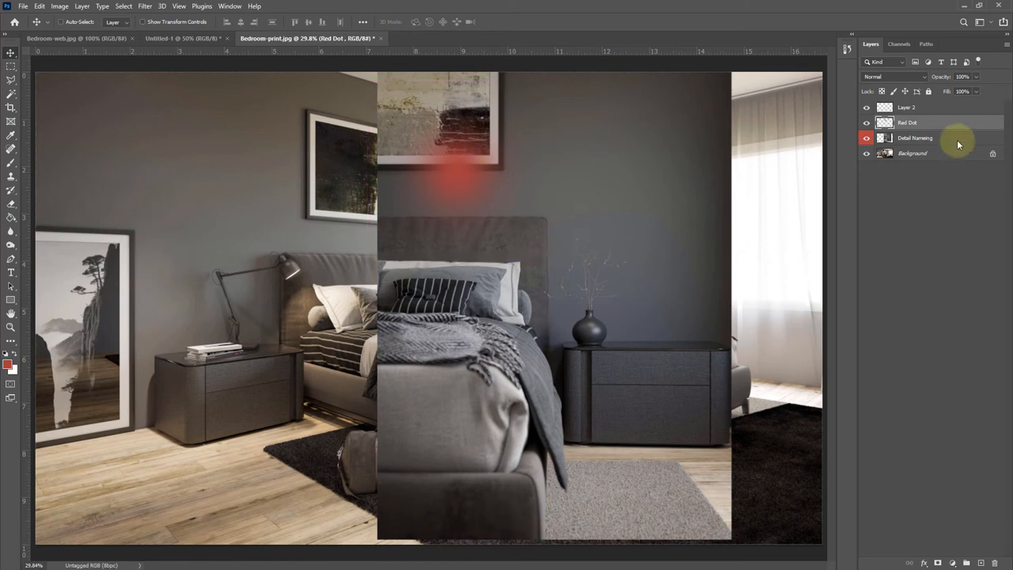
{"action": "left_click", "coordinate": [866, 121]}
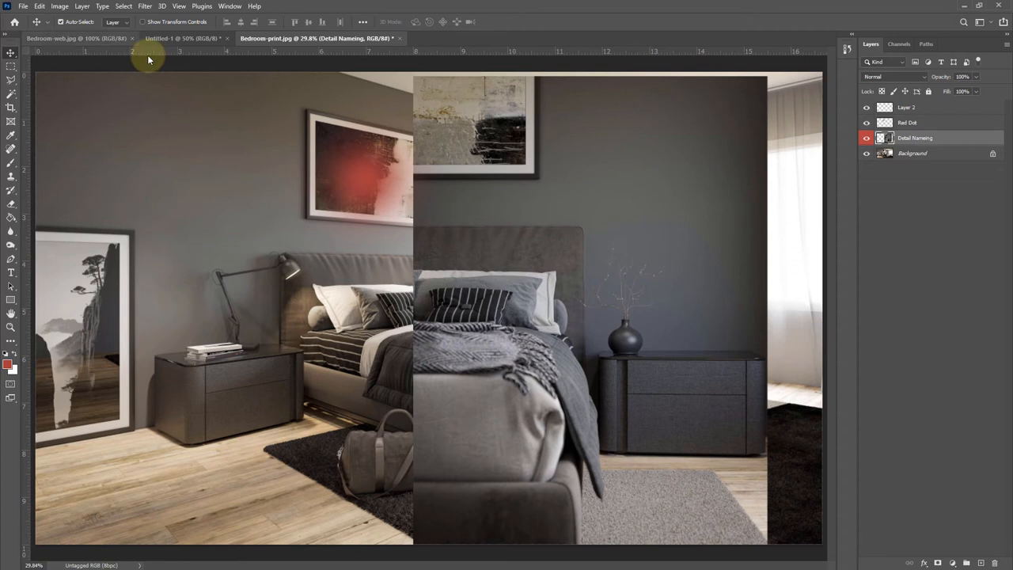
Step: Adjust the Detail Numbering layer's opacity with the Layers panel slider
{"action": "left_click_drag", "start_coordinate": [148, 61], "coordinate": [643, 282]}
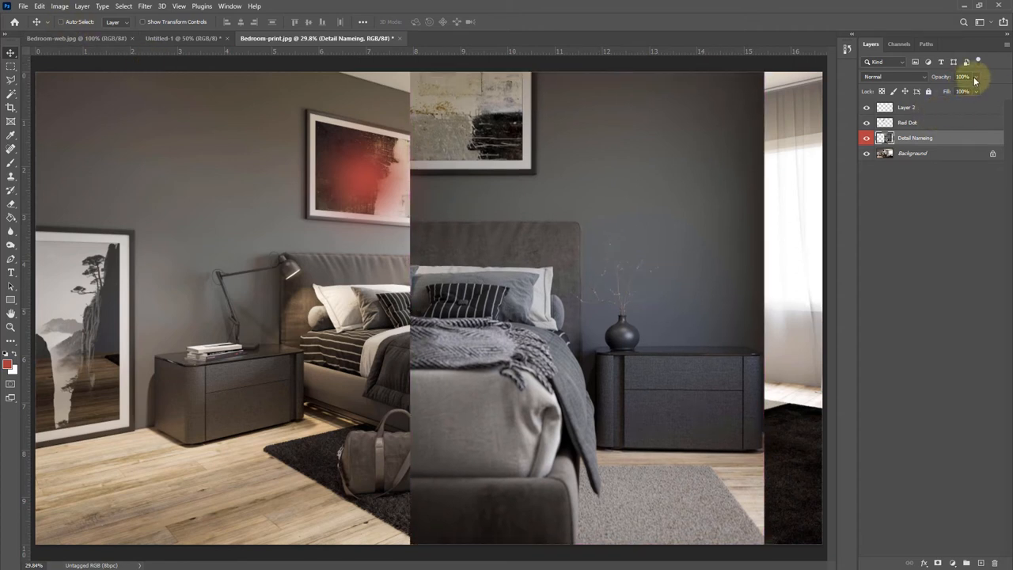
{"action": "left_click_drag", "start_coordinate": [974, 83], "coordinate": [953, 91]}
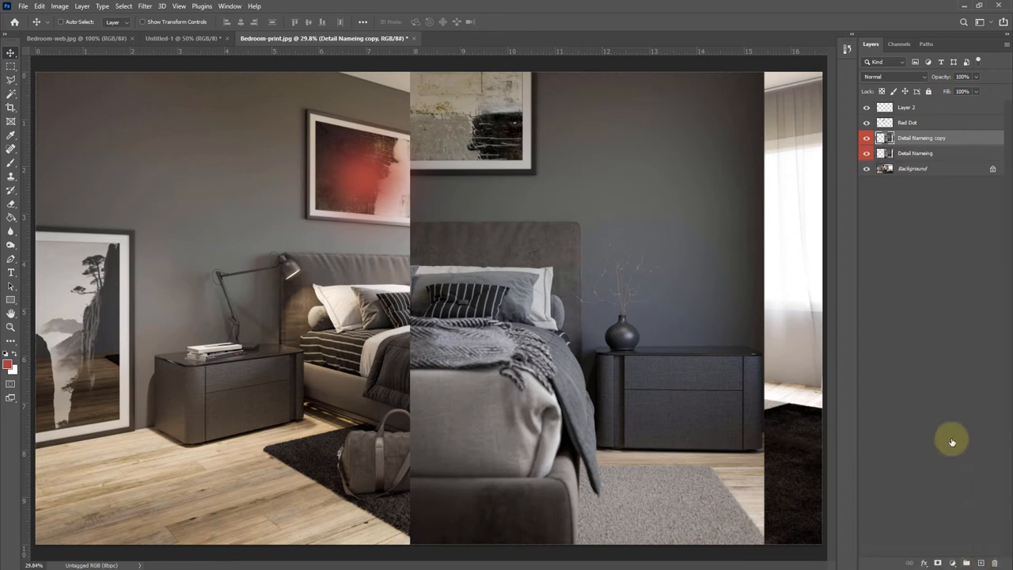
Step: Duplicate the Detail Numbering copy with Ctrl+J to get a second copy for the left half
{"action": "key", "text": "ctrl+j"}
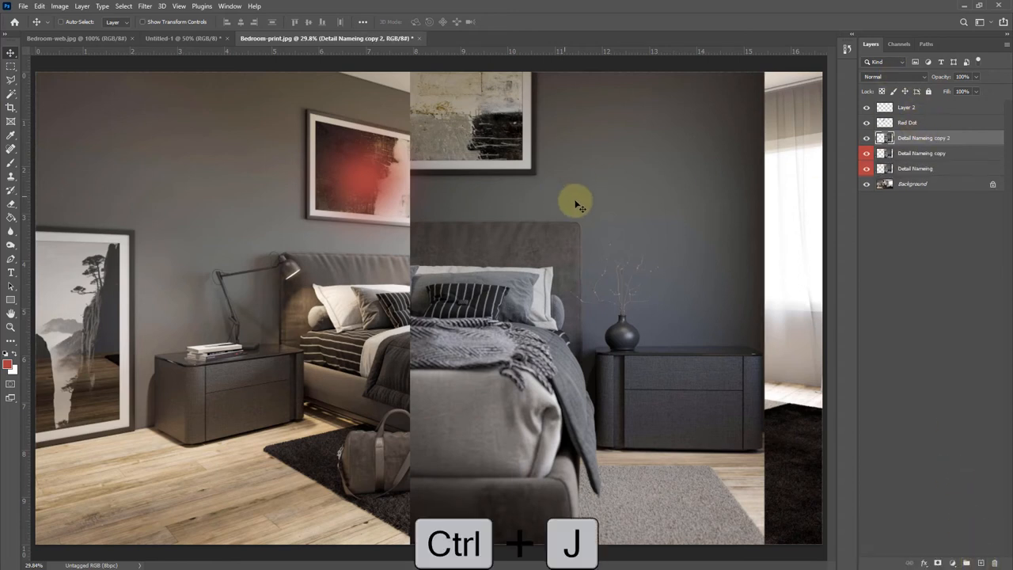
{"action": "key", "text": "ctrl+j"}
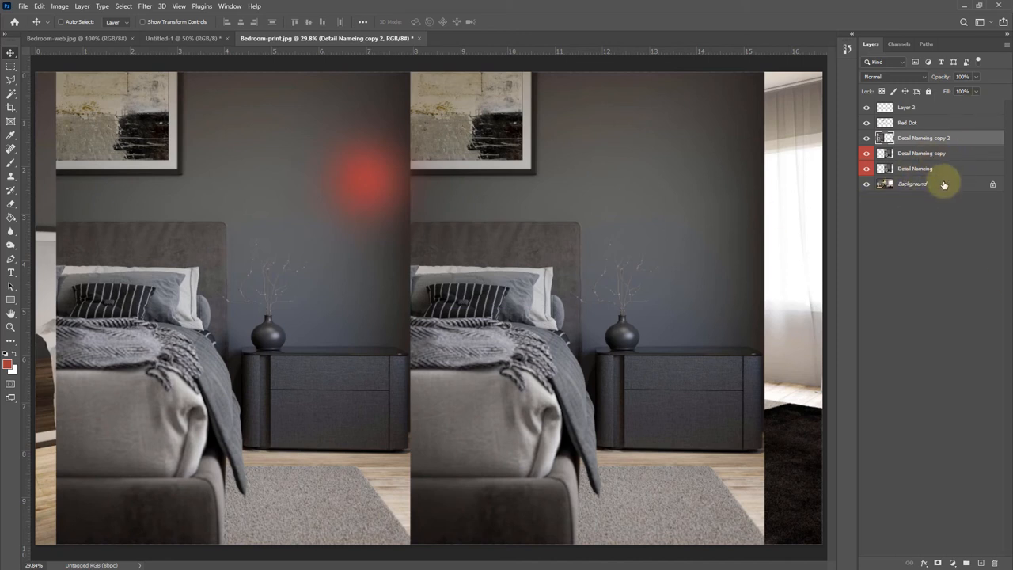
Step: Unlock the Background into an ordinary Layer 0 after dismissing the locked-layer alert
{"action": "left_click", "coordinate": [912, 183]}
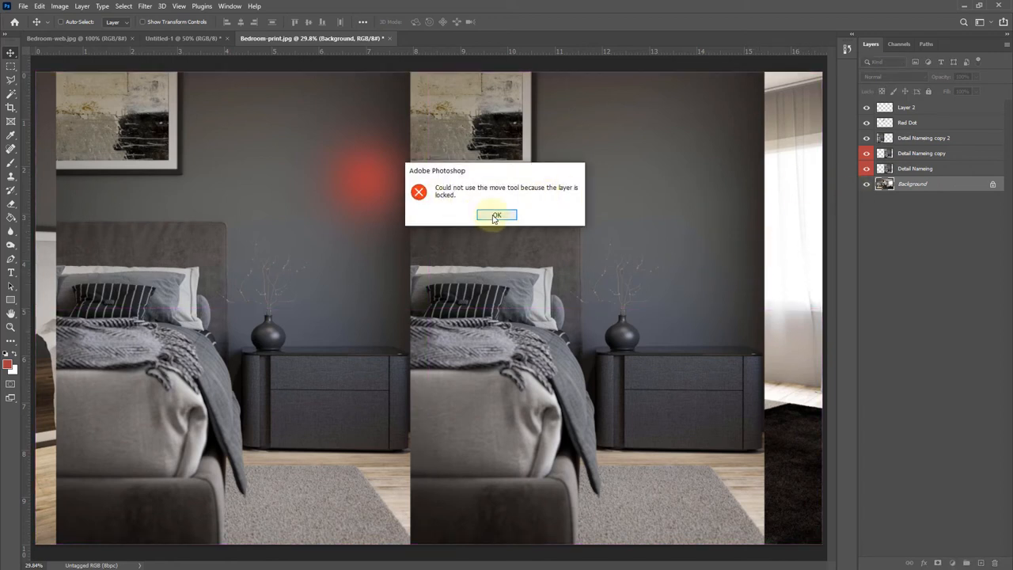
{"action": "left_click", "coordinate": [497, 215]}
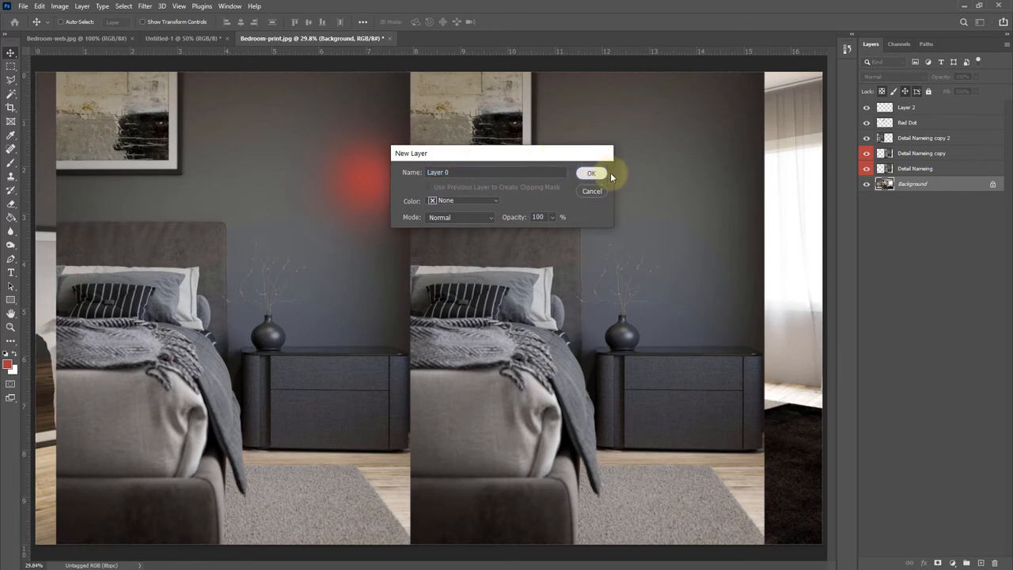
{"action": "left_click", "coordinate": [592, 172]}
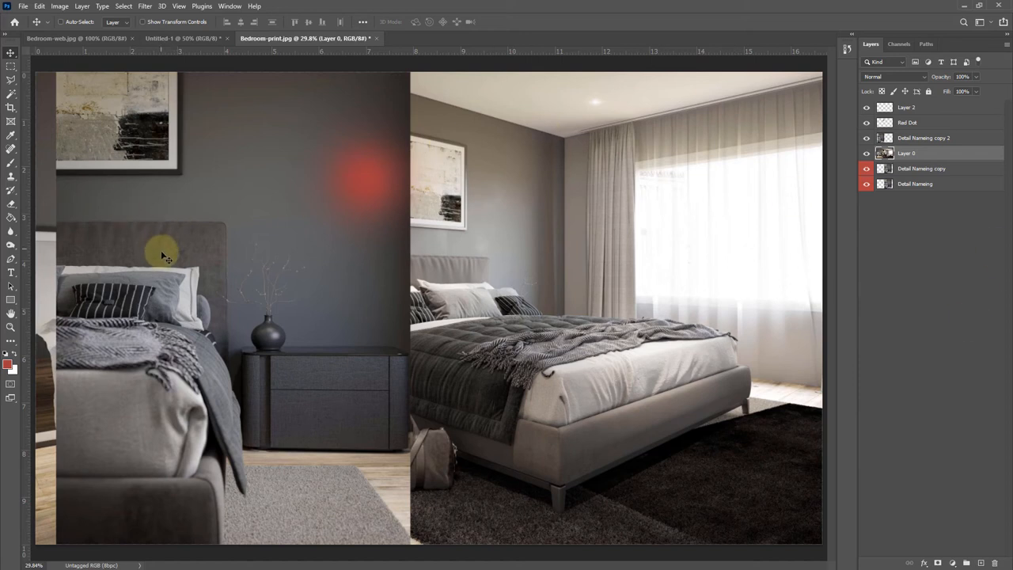
Step: Put Detail Numbering copy 2 into Free Transform (Ctrl+T) ready to scale from its top-left corner
{"action": "left_click", "coordinate": [925, 138]}
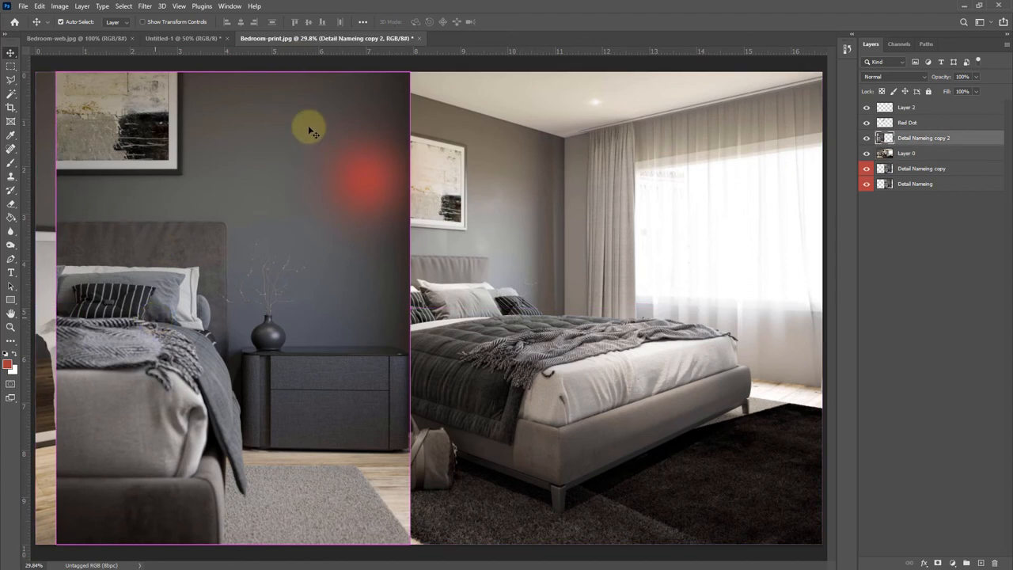
{"action": "key", "text": "ctrl"}
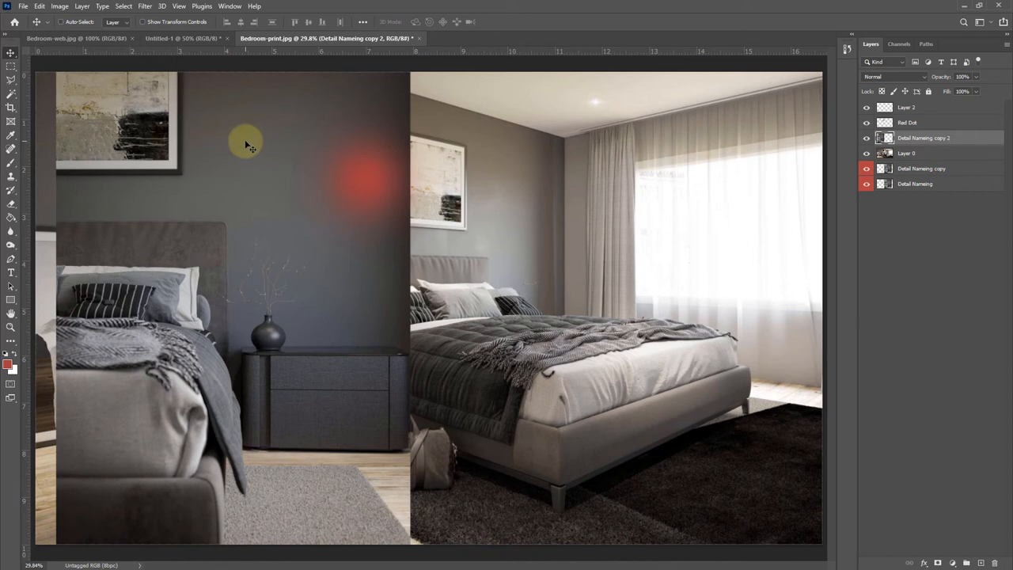
{"action": "key", "text": "ctrl+t"}
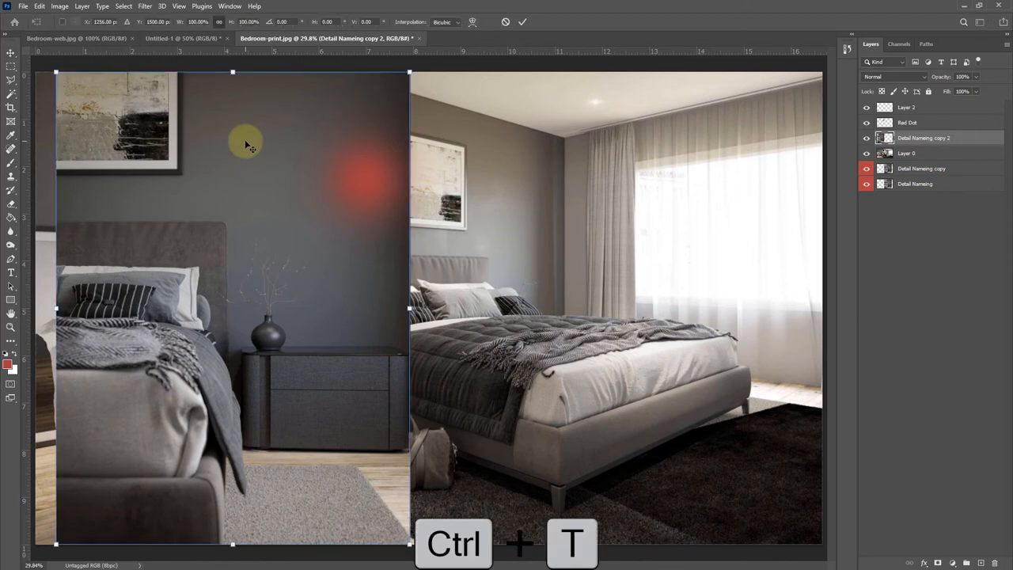
{"action": "mouse_move", "coordinate": [253, 125]}
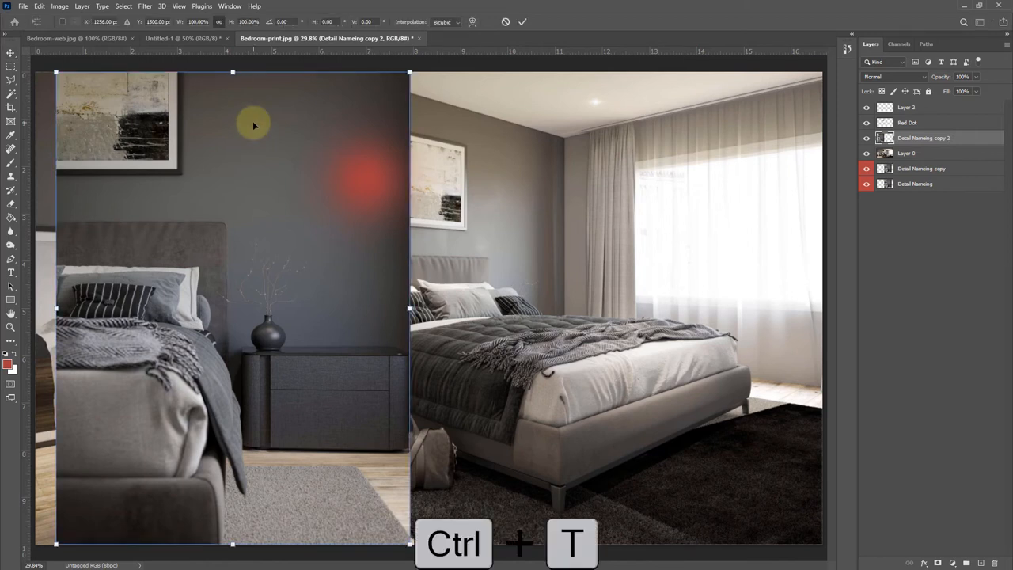
{"action": "key", "text": "ctrl+t"}
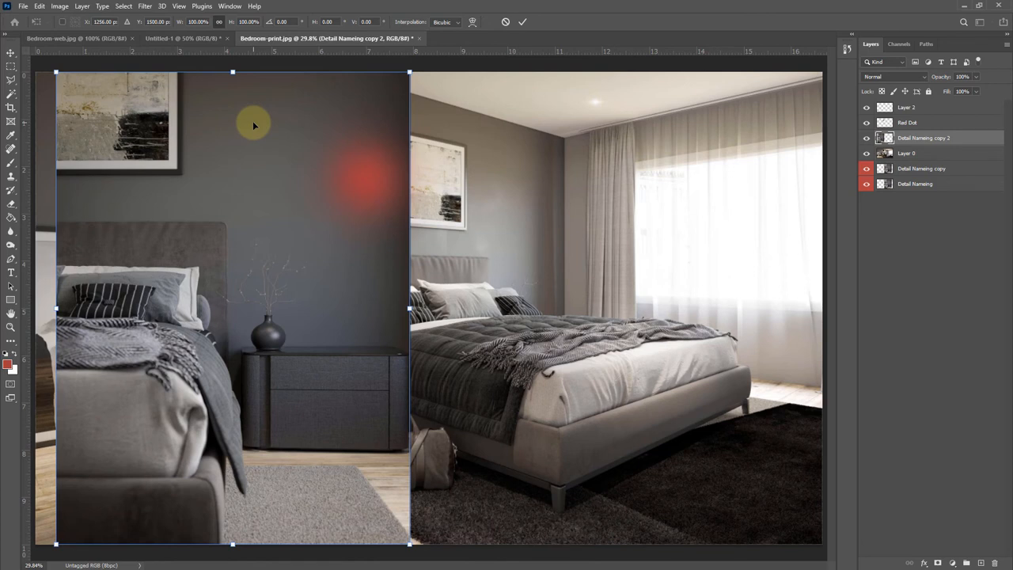
{"action": "left_click", "coordinate": [38, 6]}
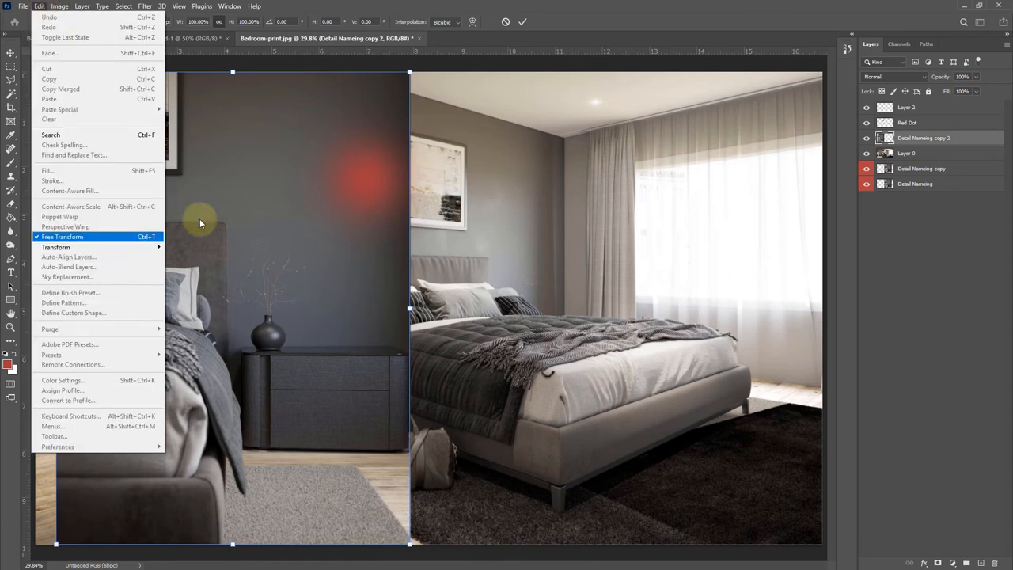
{"action": "left_click", "coordinate": [61, 238]}
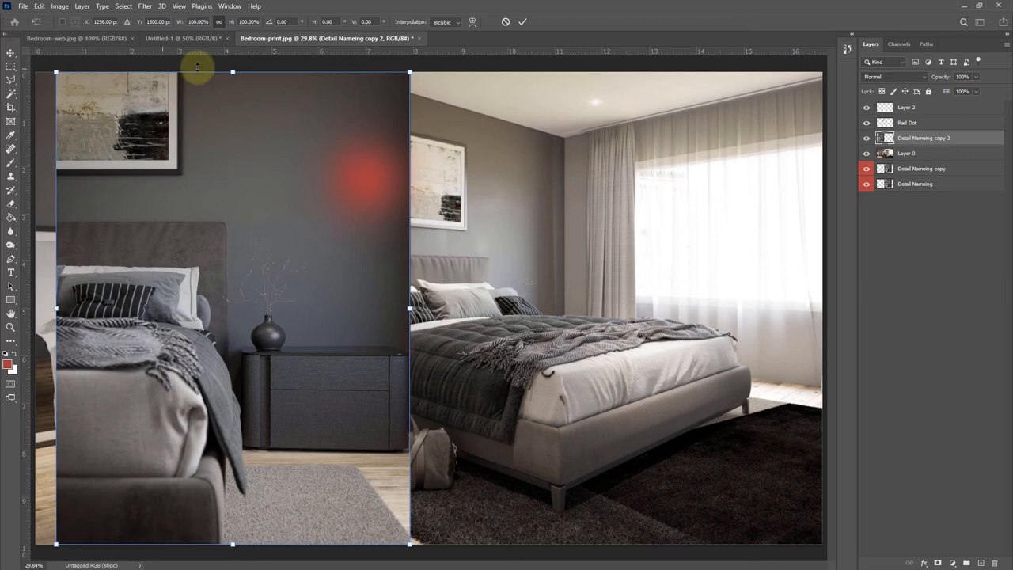
{"action": "mouse_move", "coordinate": [57, 72]}
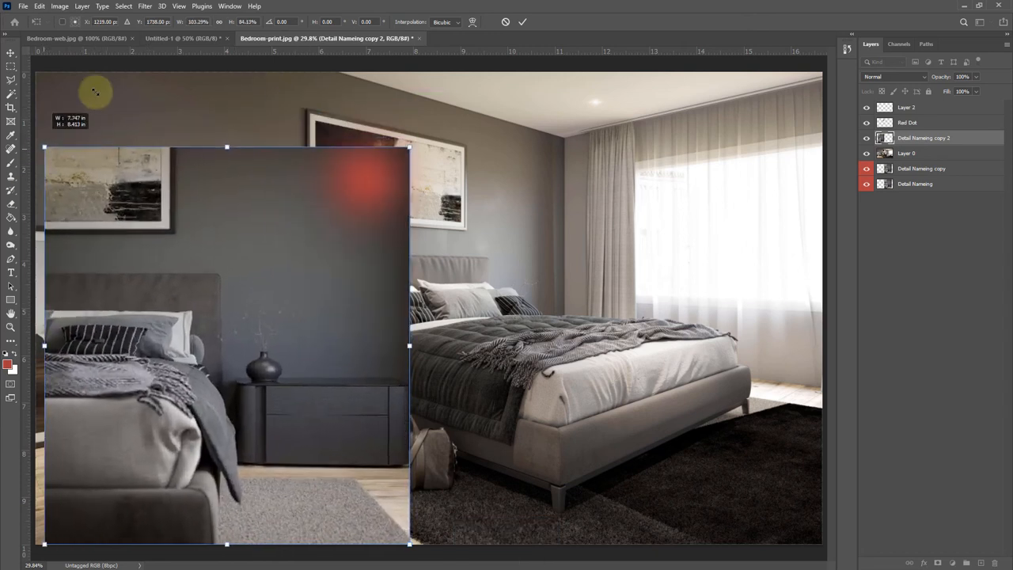
Step: Shrink copy 2 from its top-left corner and slant its top edge along the left wall
{"action": "left_click_drag", "start_coordinate": [95, 91], "coordinate": [119, 91]}
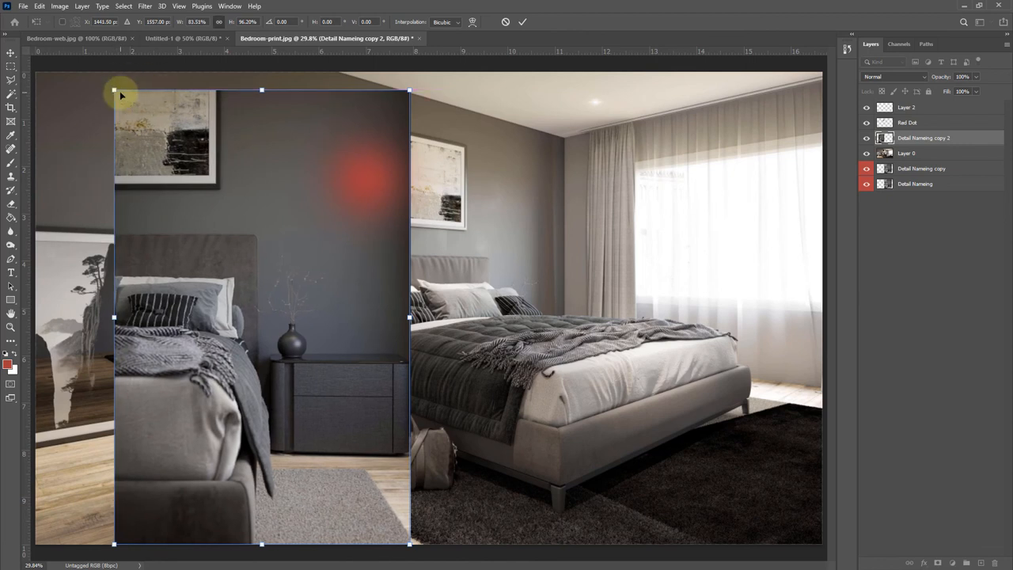
{"action": "left_click_drag", "start_coordinate": [114, 89], "coordinate": [136, 123]}
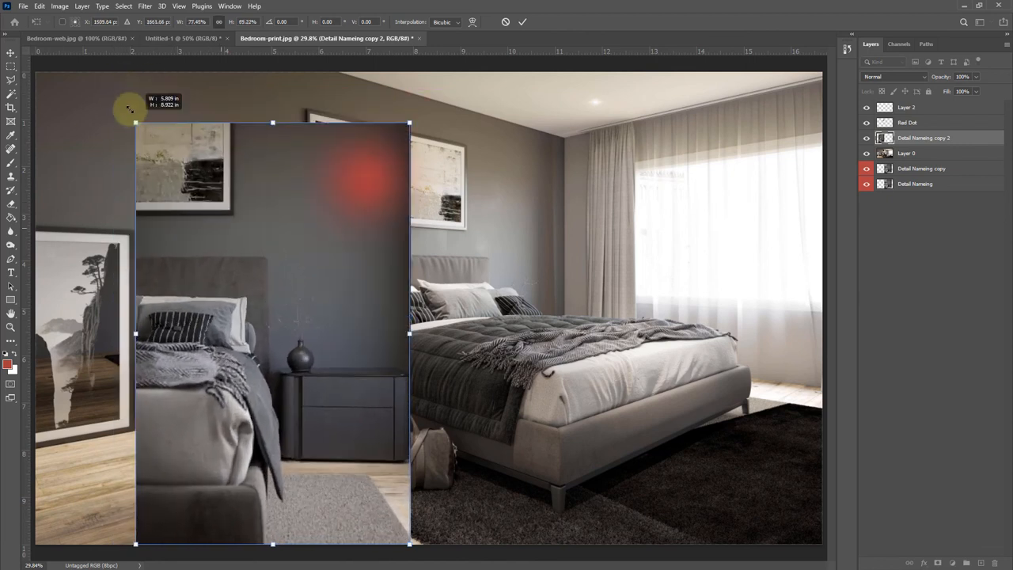
{"action": "left_click_drag", "start_coordinate": [136, 124], "coordinate": [140, 130]}
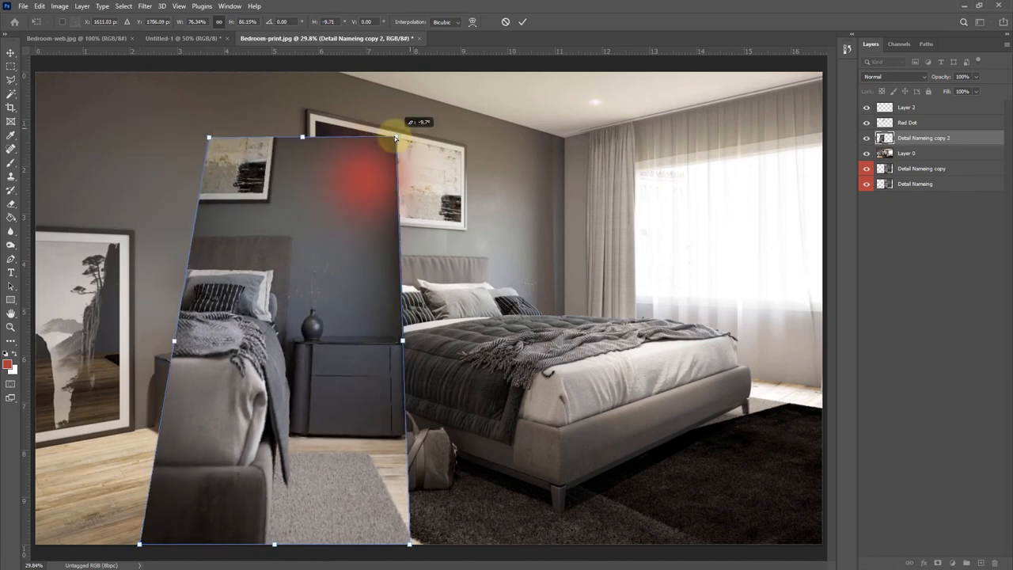
{"action": "left_click_drag", "start_coordinate": [402, 137], "coordinate": [384, 142]}
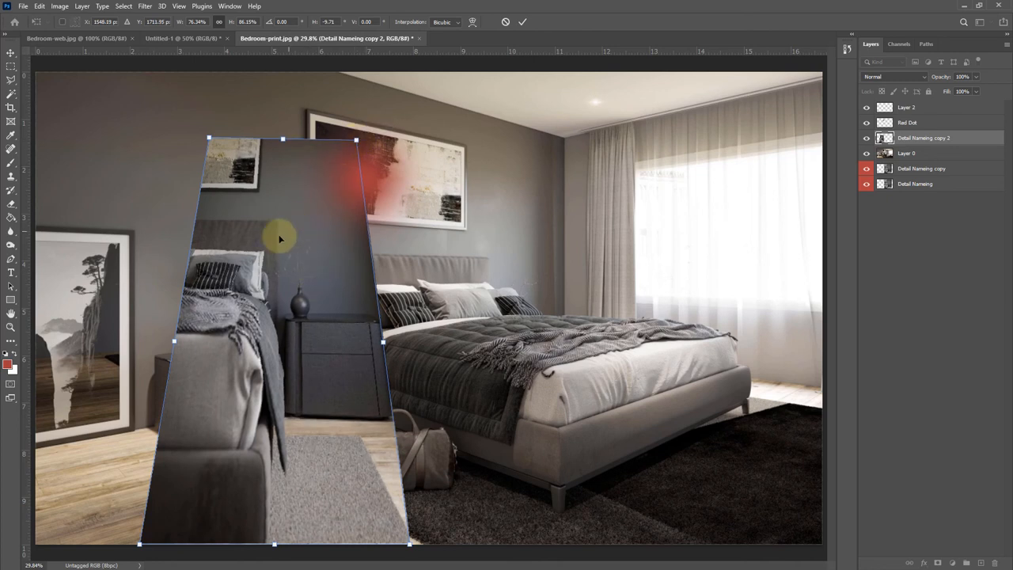
{"action": "right_click", "coordinate": [279, 237]}
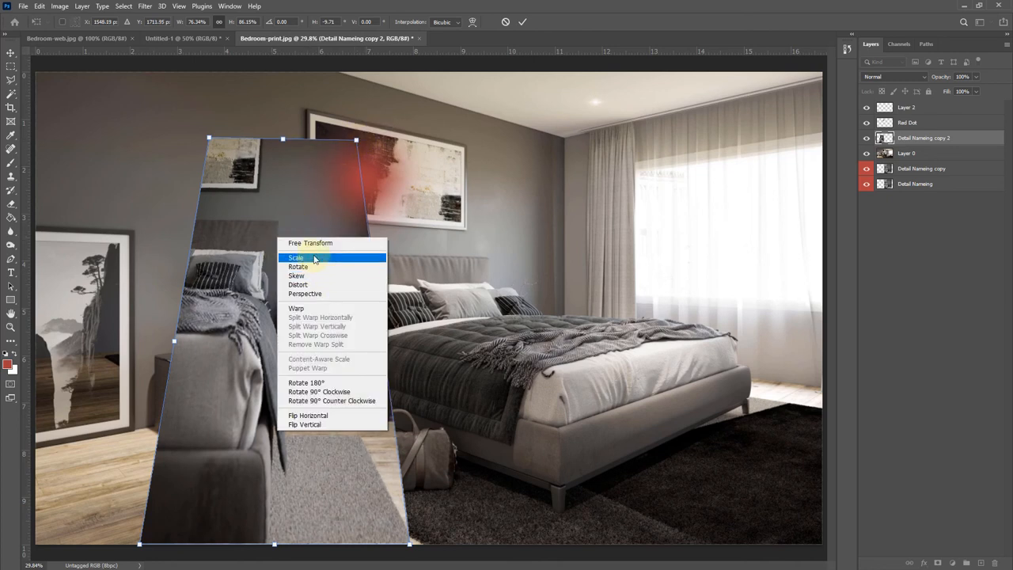
{"action": "mouse_move", "coordinate": [309, 293]}
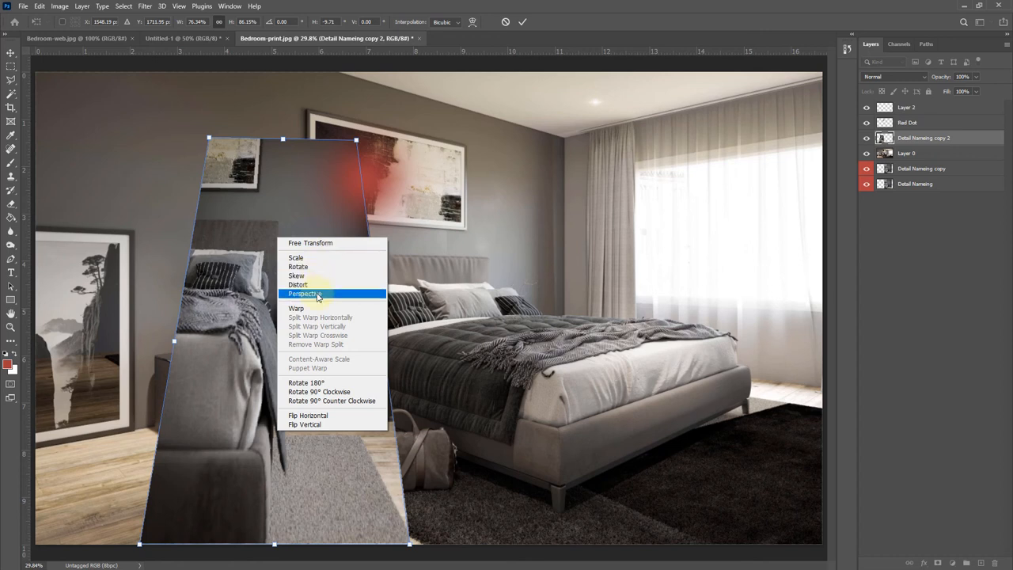
Step: Apply Perspective to Detail Numbering copy 2's top corner, then switch the transform to Warp mode
{"action": "left_click", "coordinate": [305, 293]}
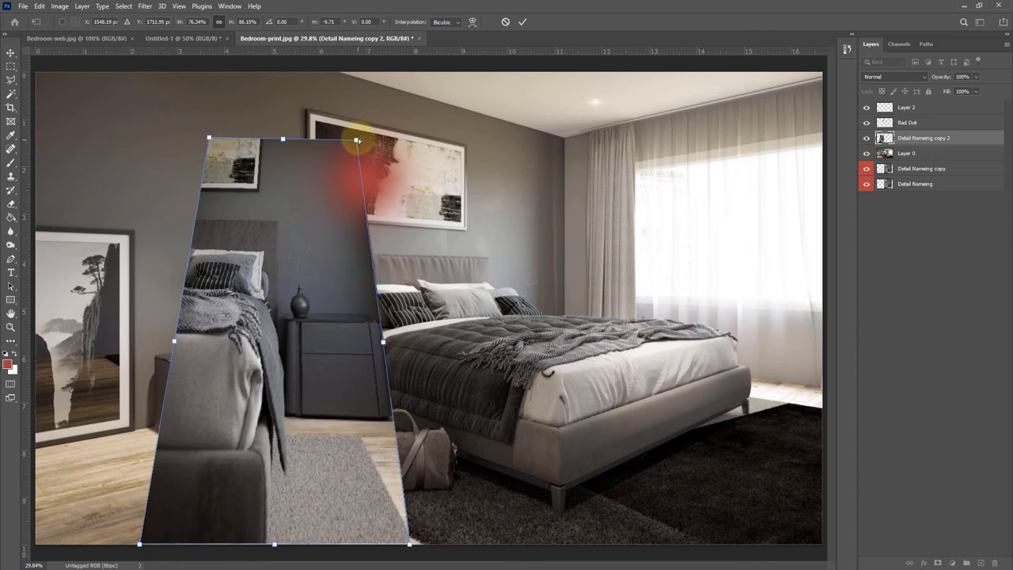
{"action": "left_click_drag", "start_coordinate": [358, 141], "coordinate": [377, 147]}
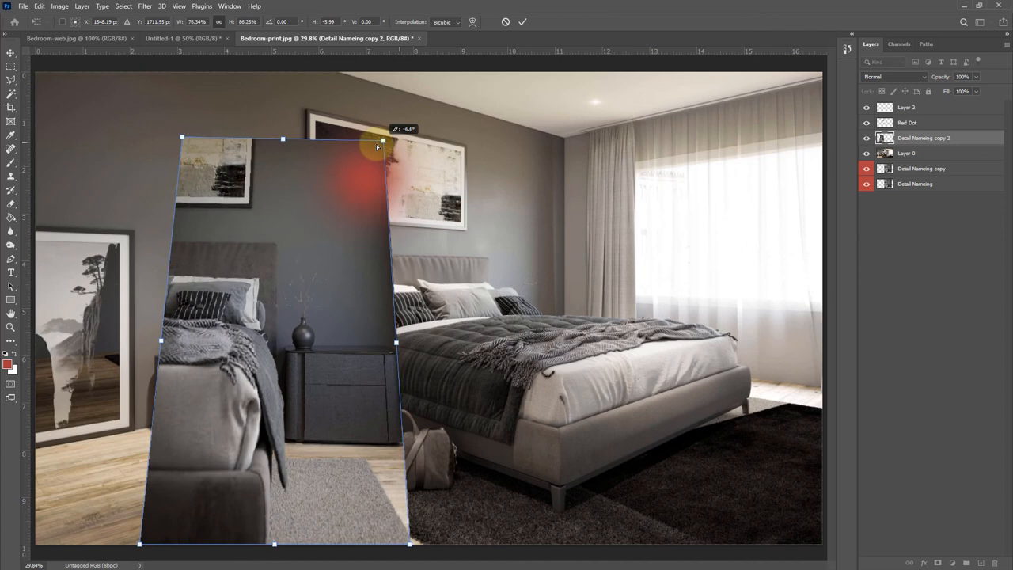
{"action": "right_click", "coordinate": [376, 148]}
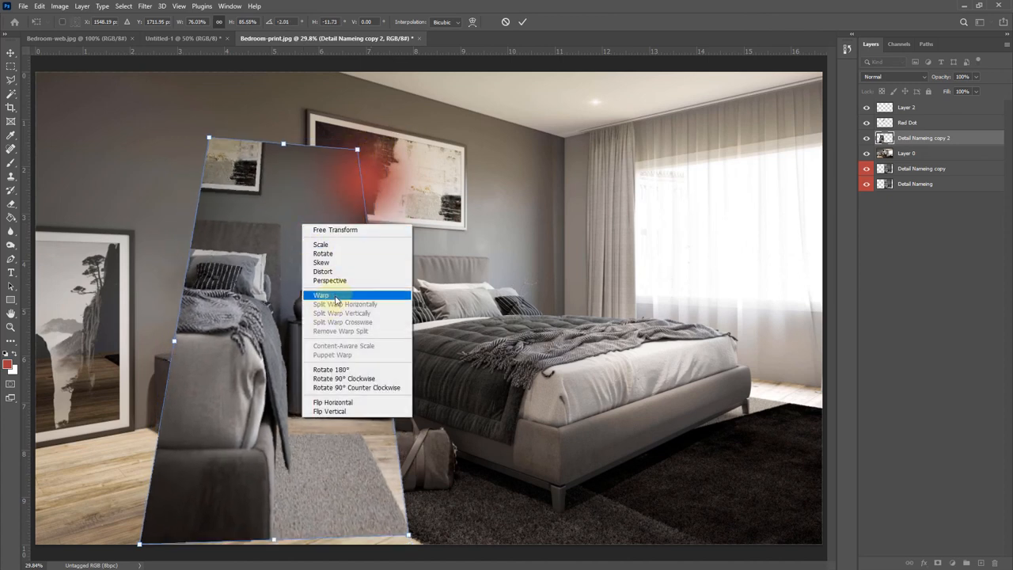
{"action": "left_click", "coordinate": [322, 294]}
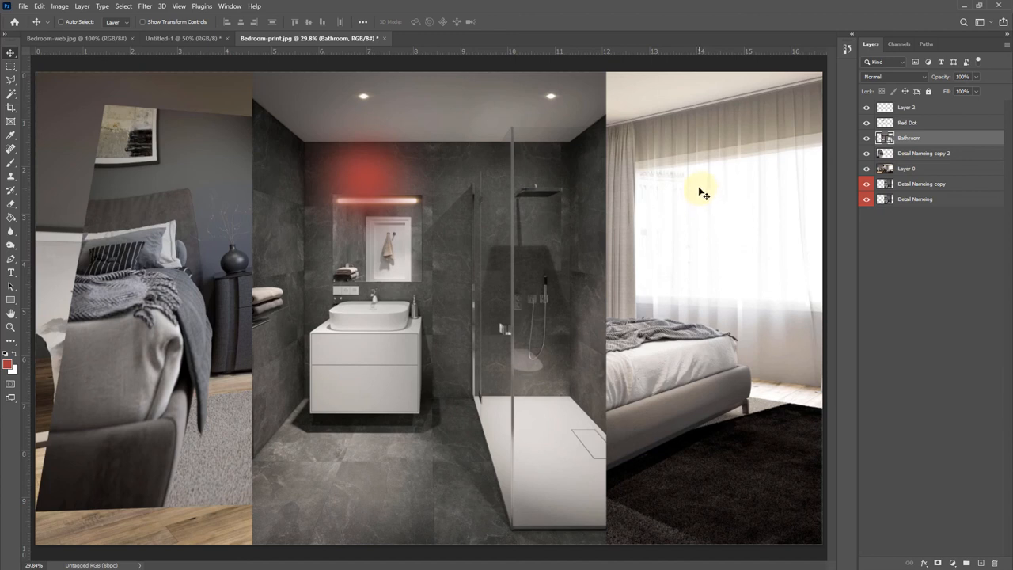
{"action": "mouse_move", "coordinate": [633, 266]}
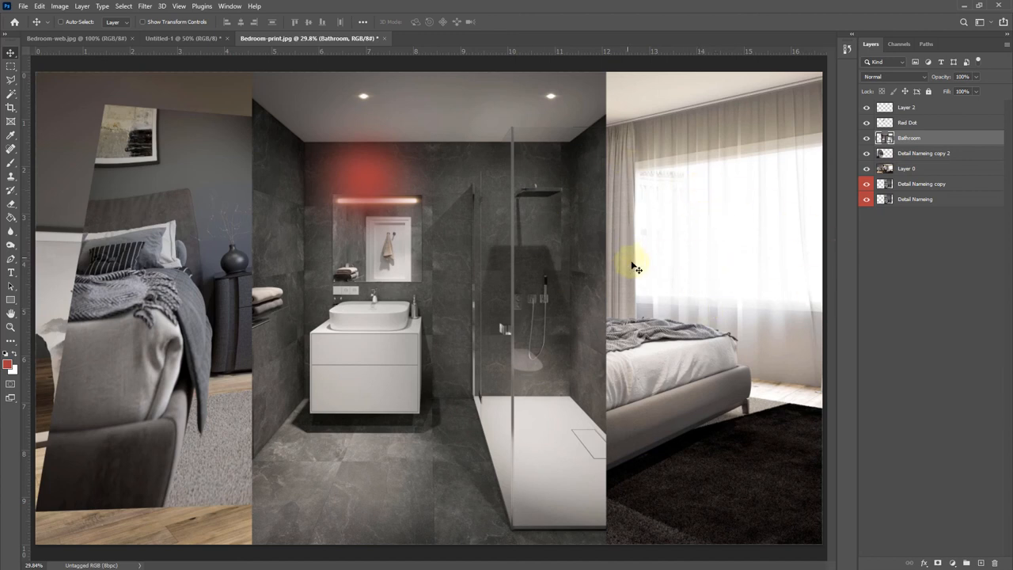
{"action": "mouse_move", "coordinate": [636, 263]}
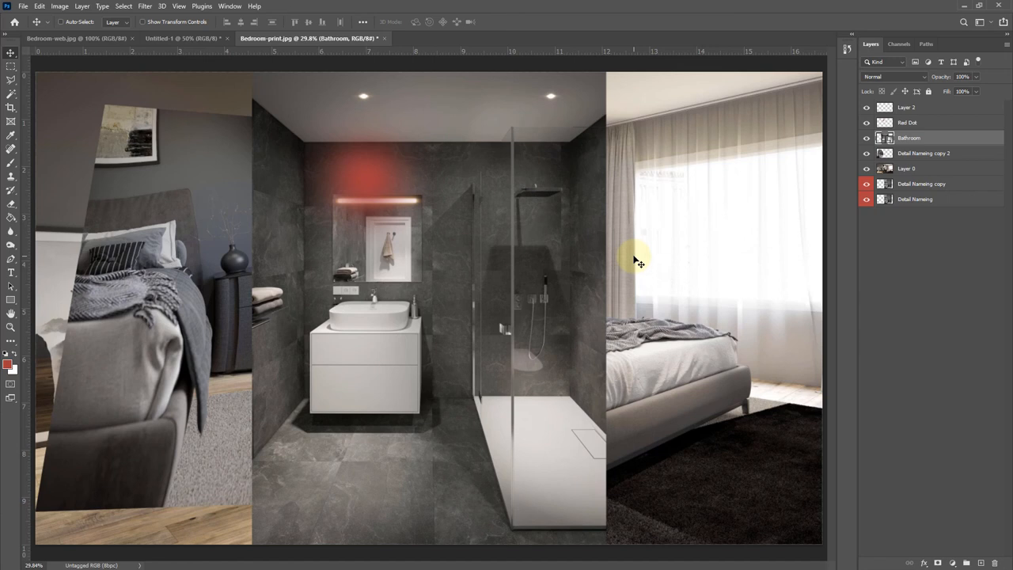
{"action": "mouse_move", "coordinate": [293, 107]}
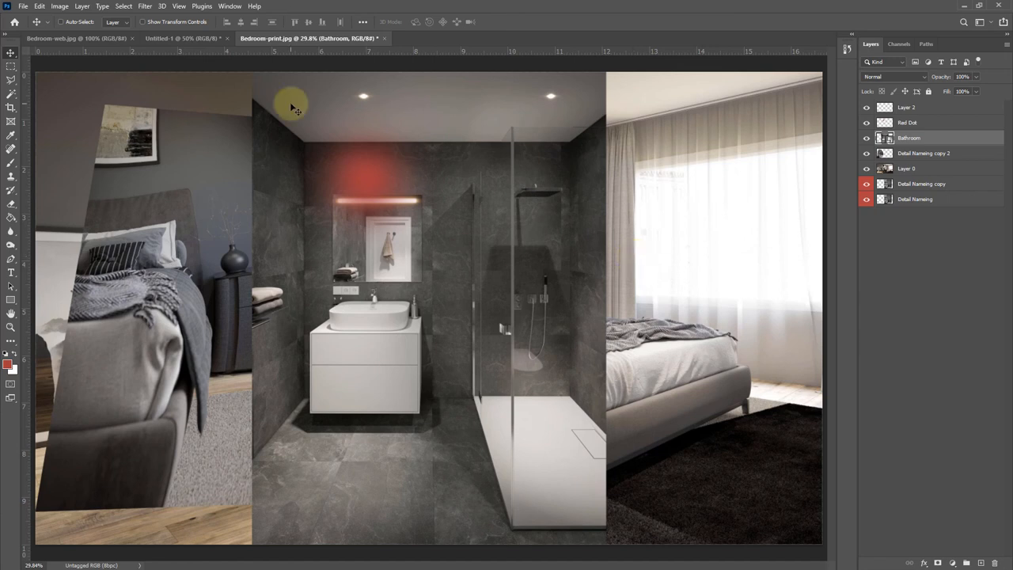
{"action": "mouse_move", "coordinate": [320, 97]}
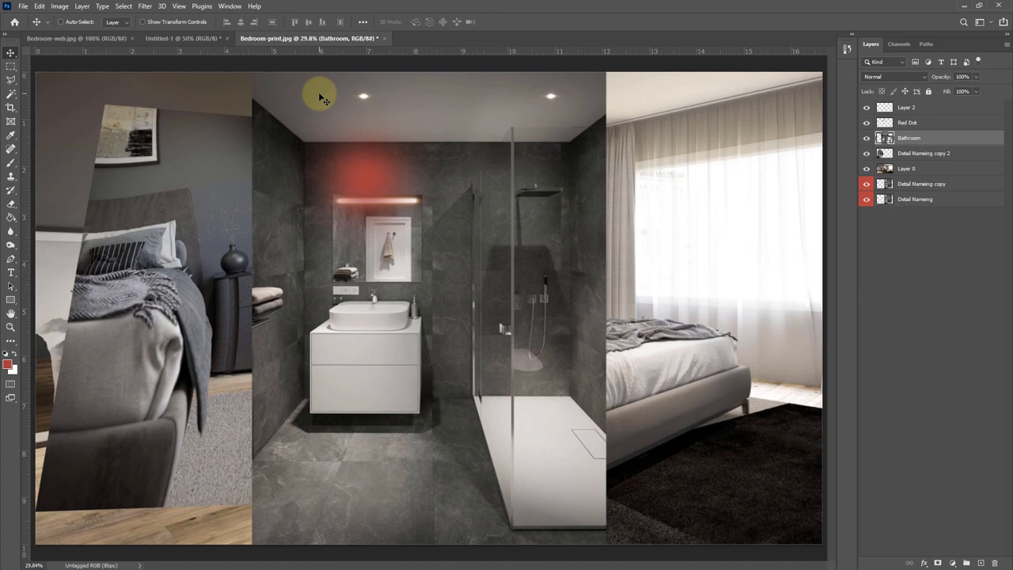
{"action": "mouse_move", "coordinate": [403, 182]}
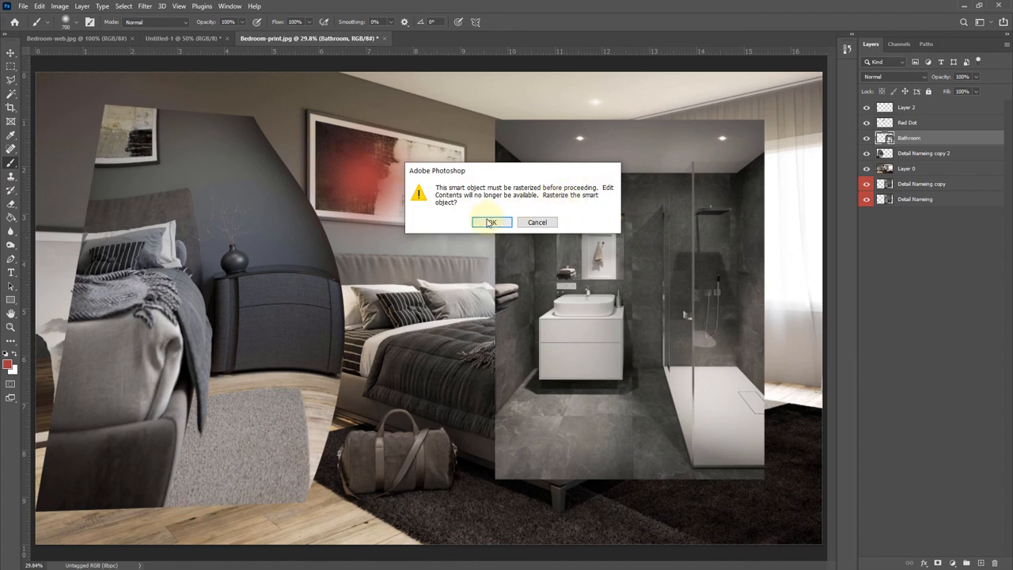
{"action": "mouse_move", "coordinate": [536, 222]}
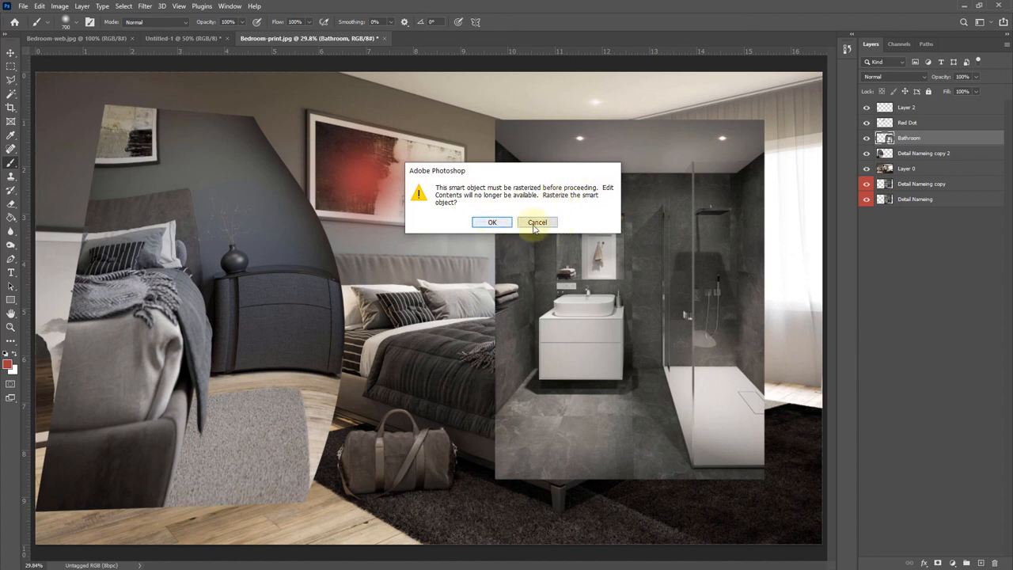